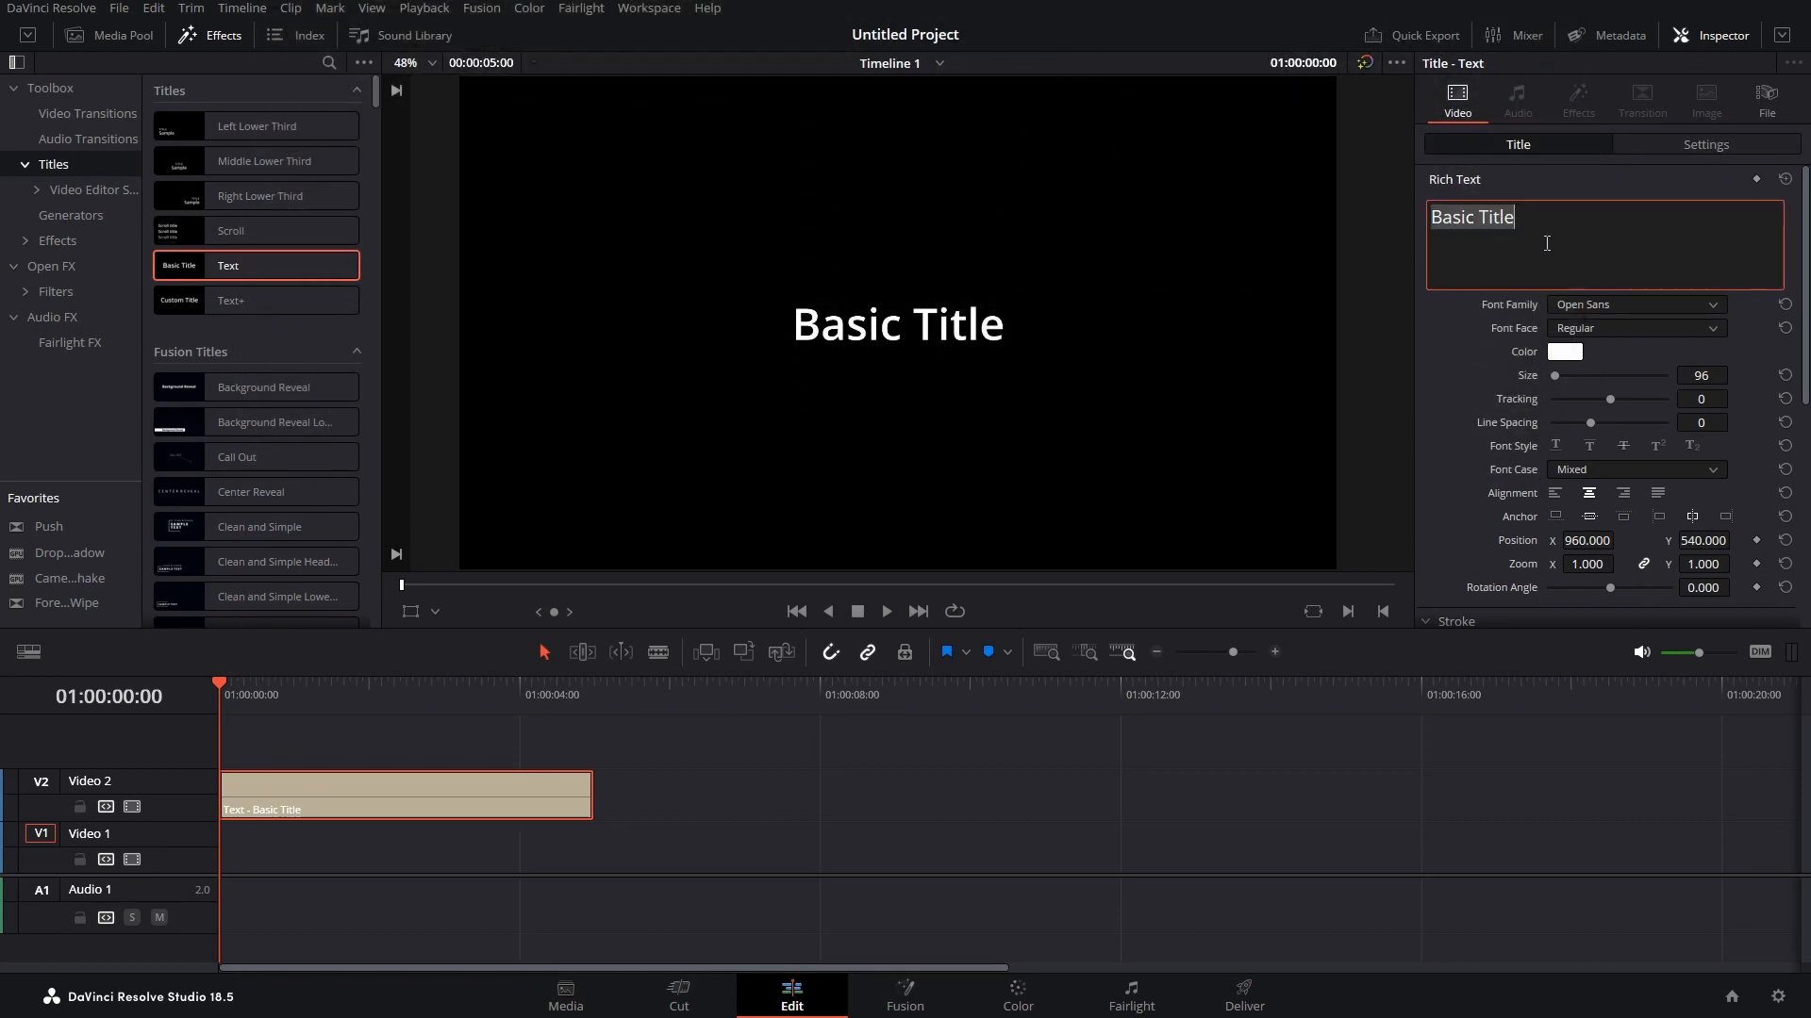
Step: Enter the title text 'And his name is' with 'JOHN CENA' on a second line
text(And h)
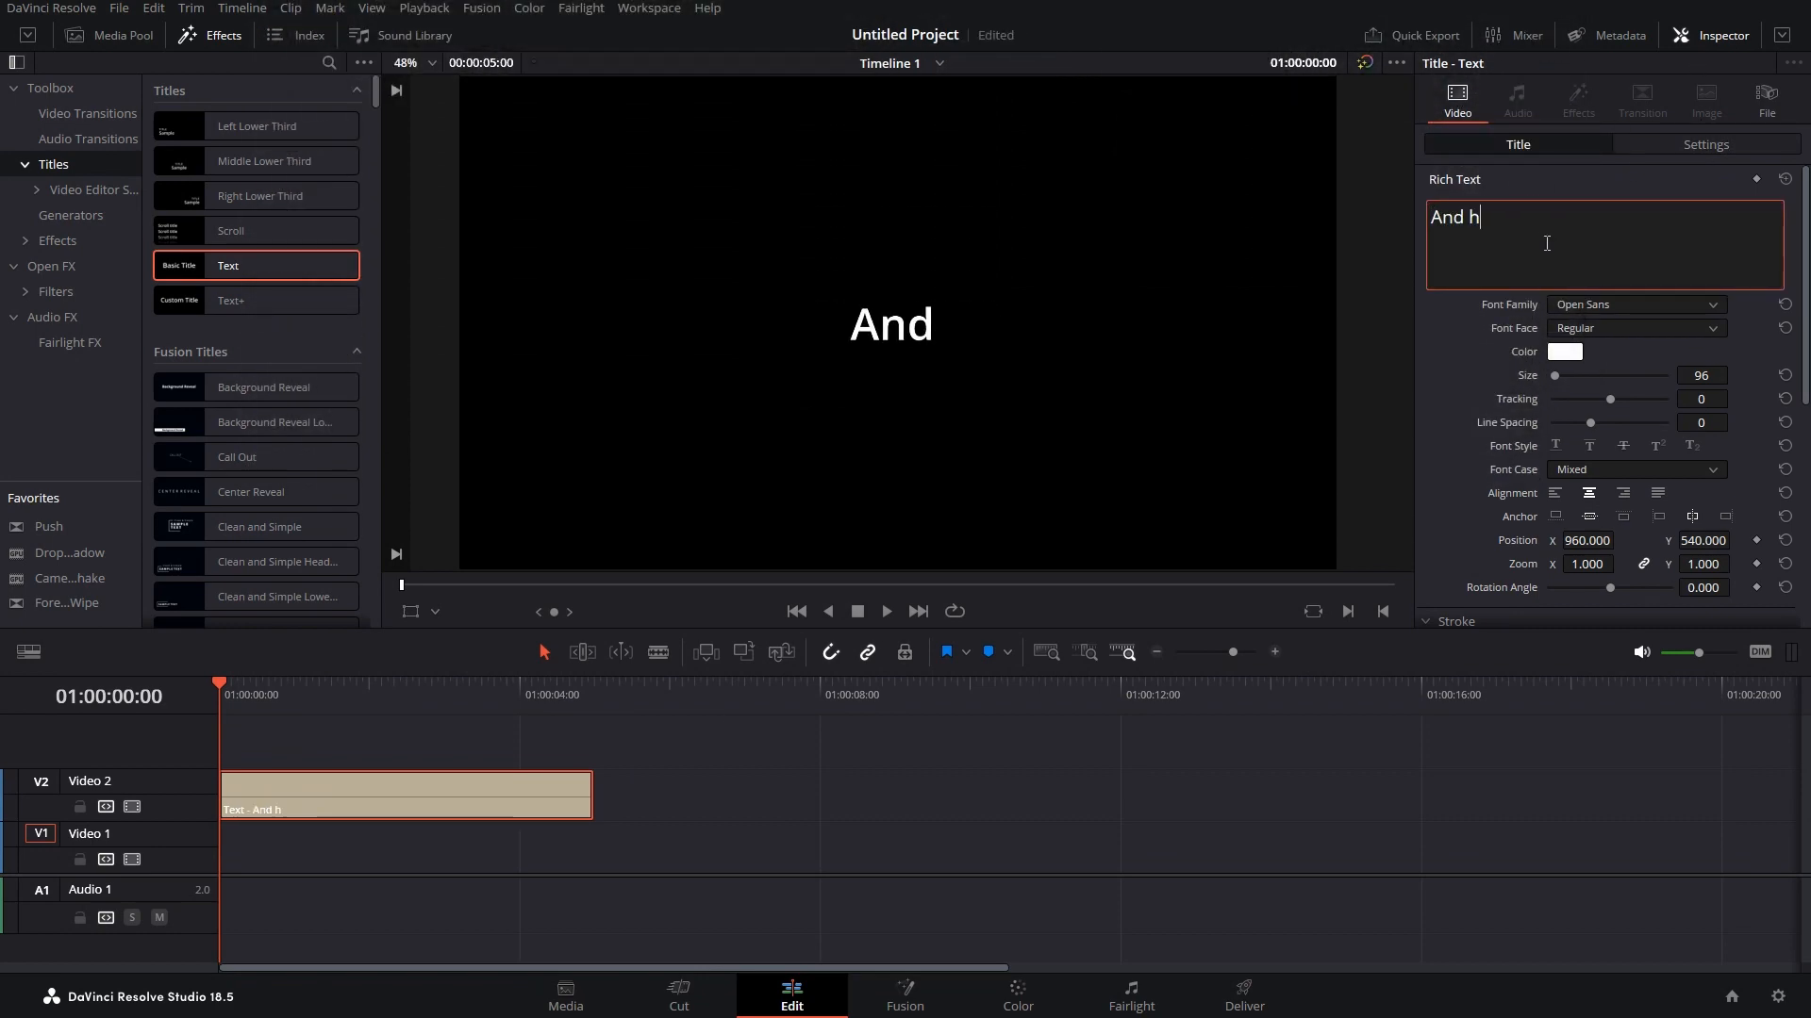
text(is name is)
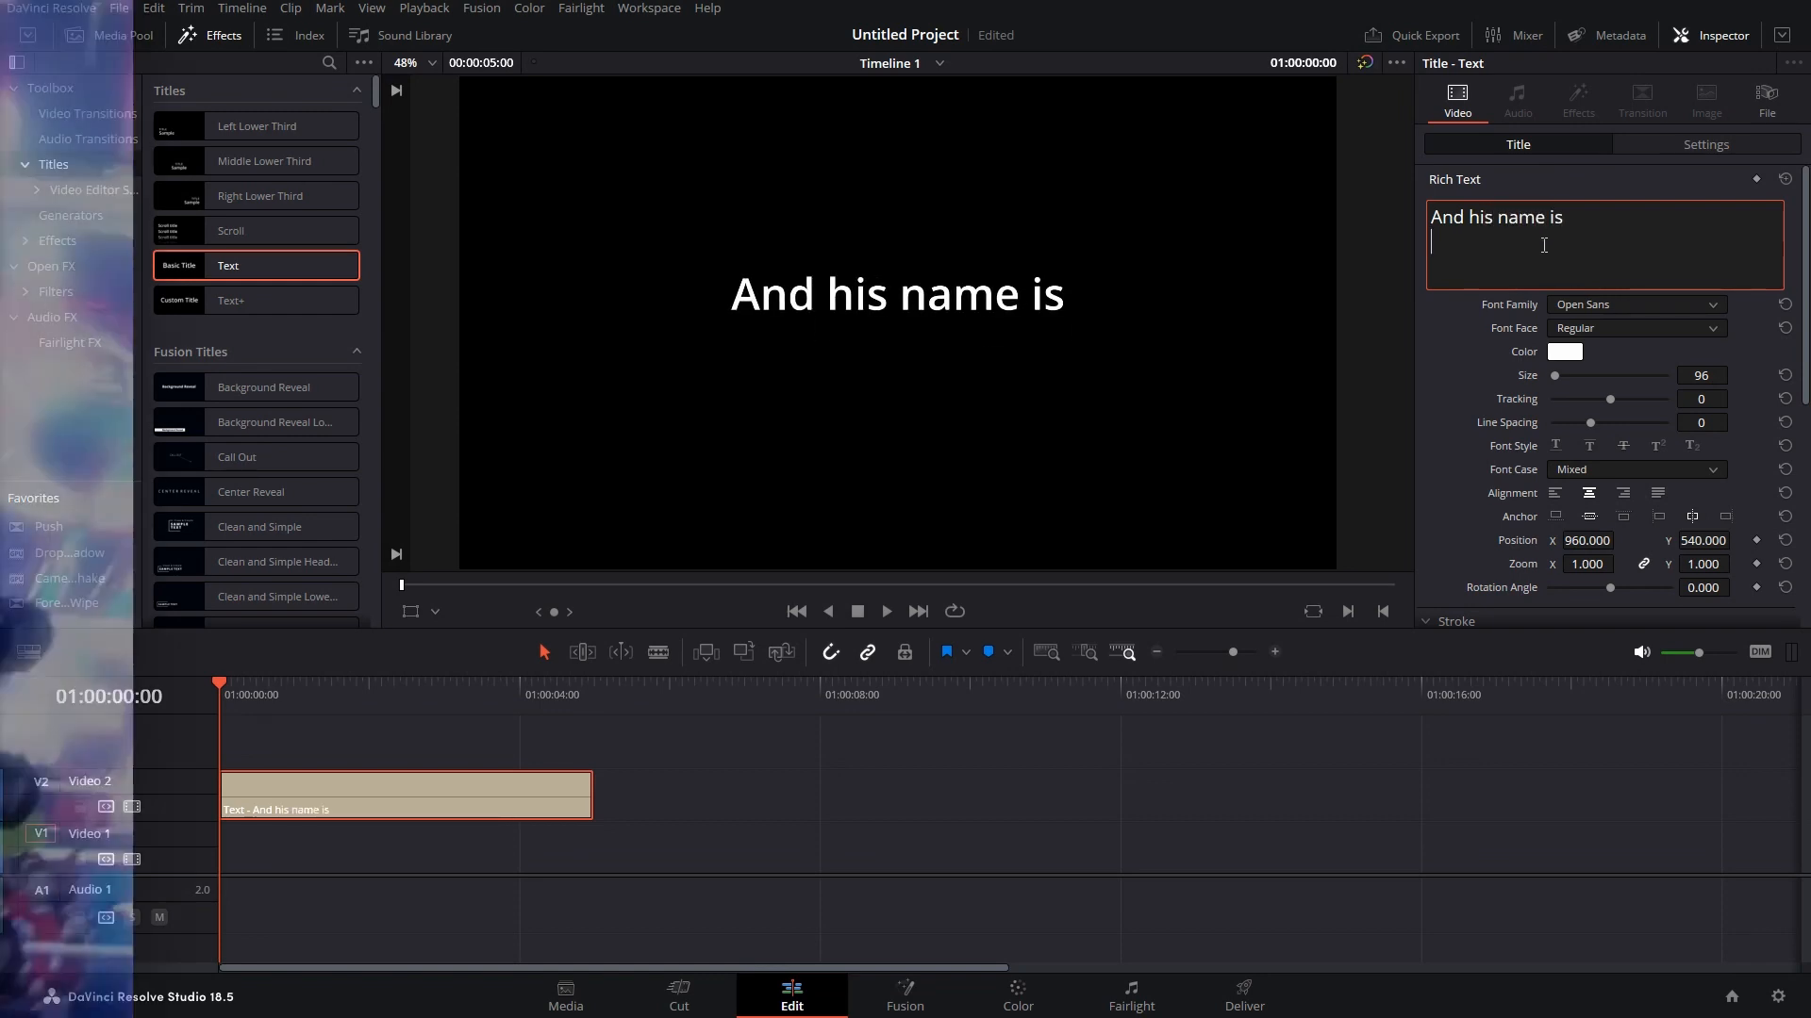
text(JOHN CENA)
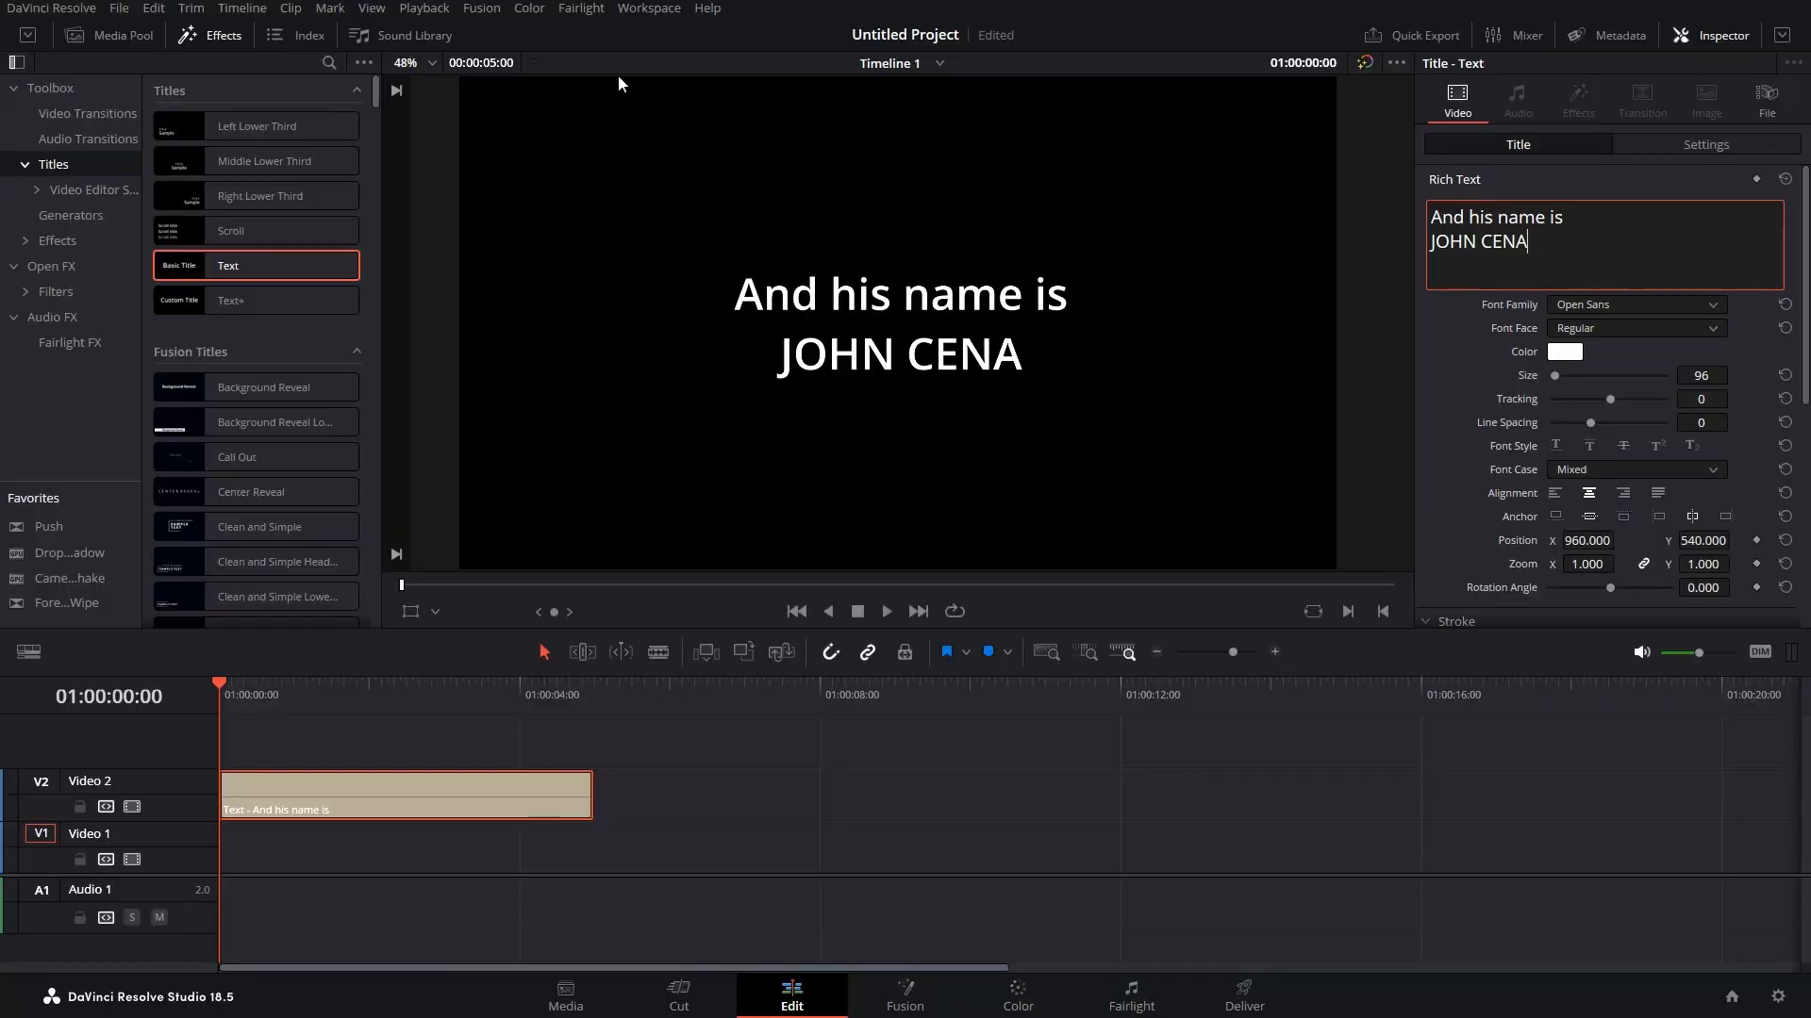
Step: Bring the John Cena image from the Media Pool onto the track beneath the title
click(107, 34)
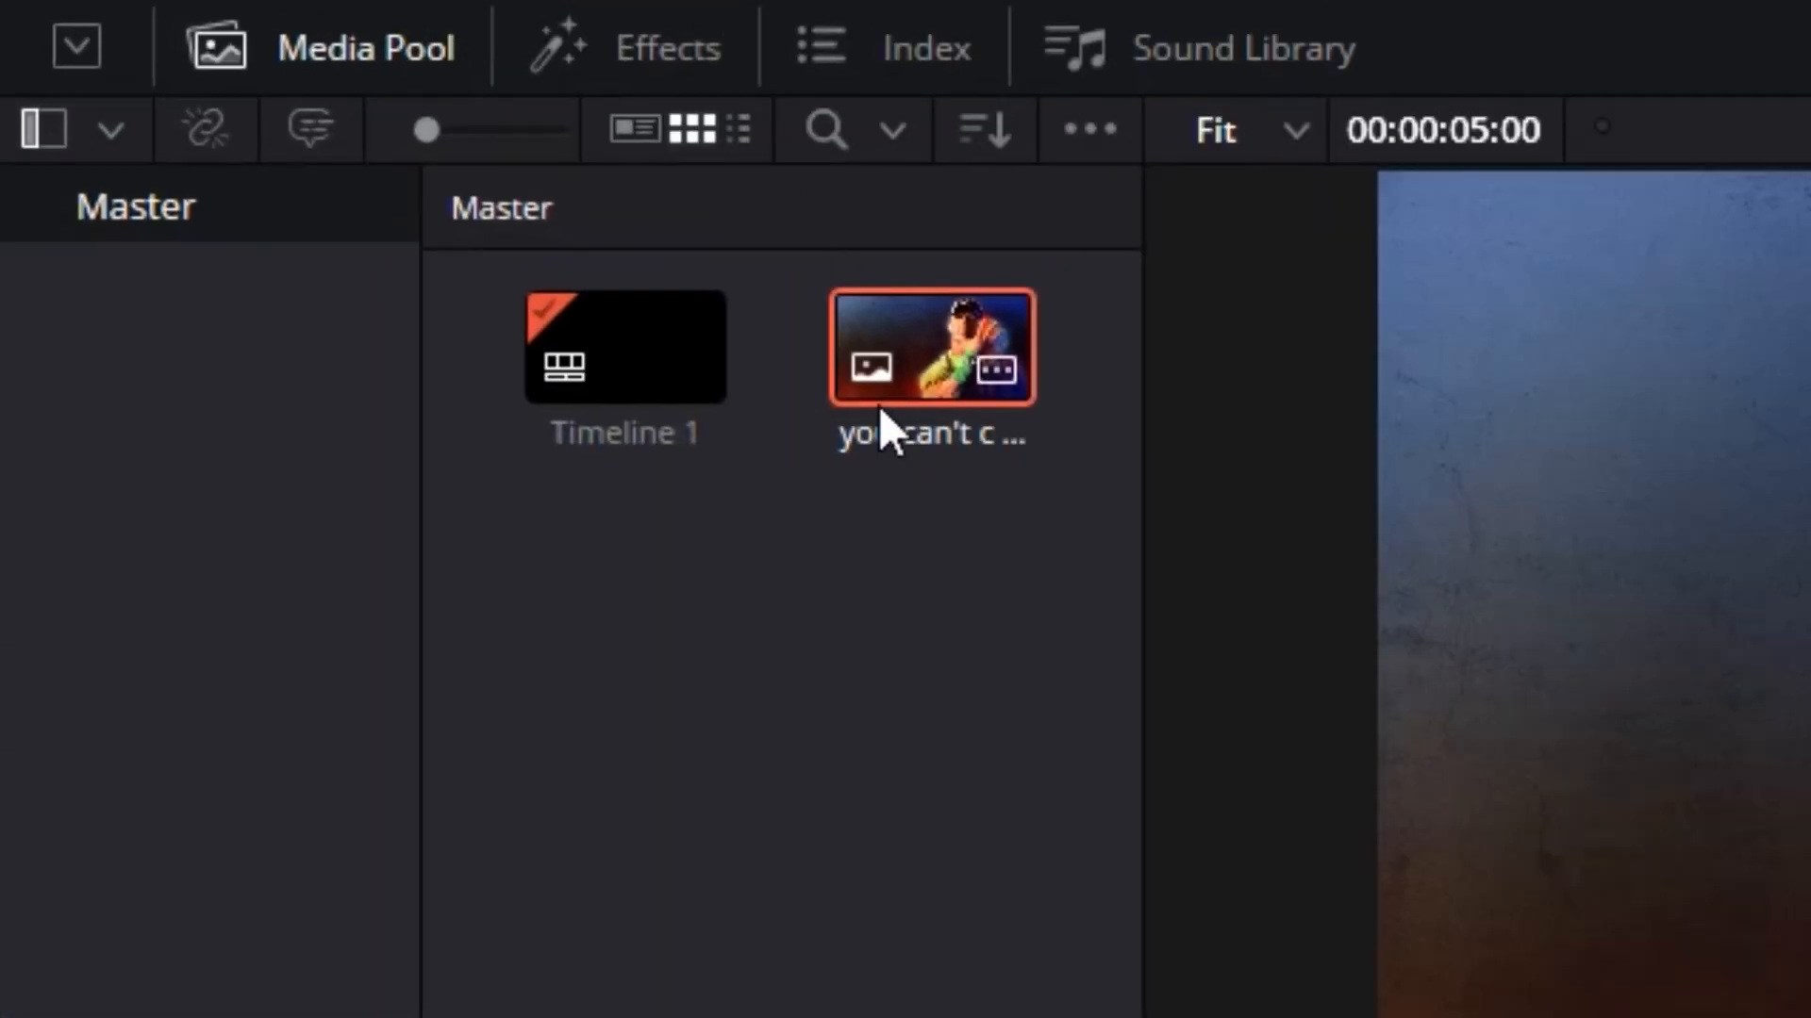
double_click(929, 347)
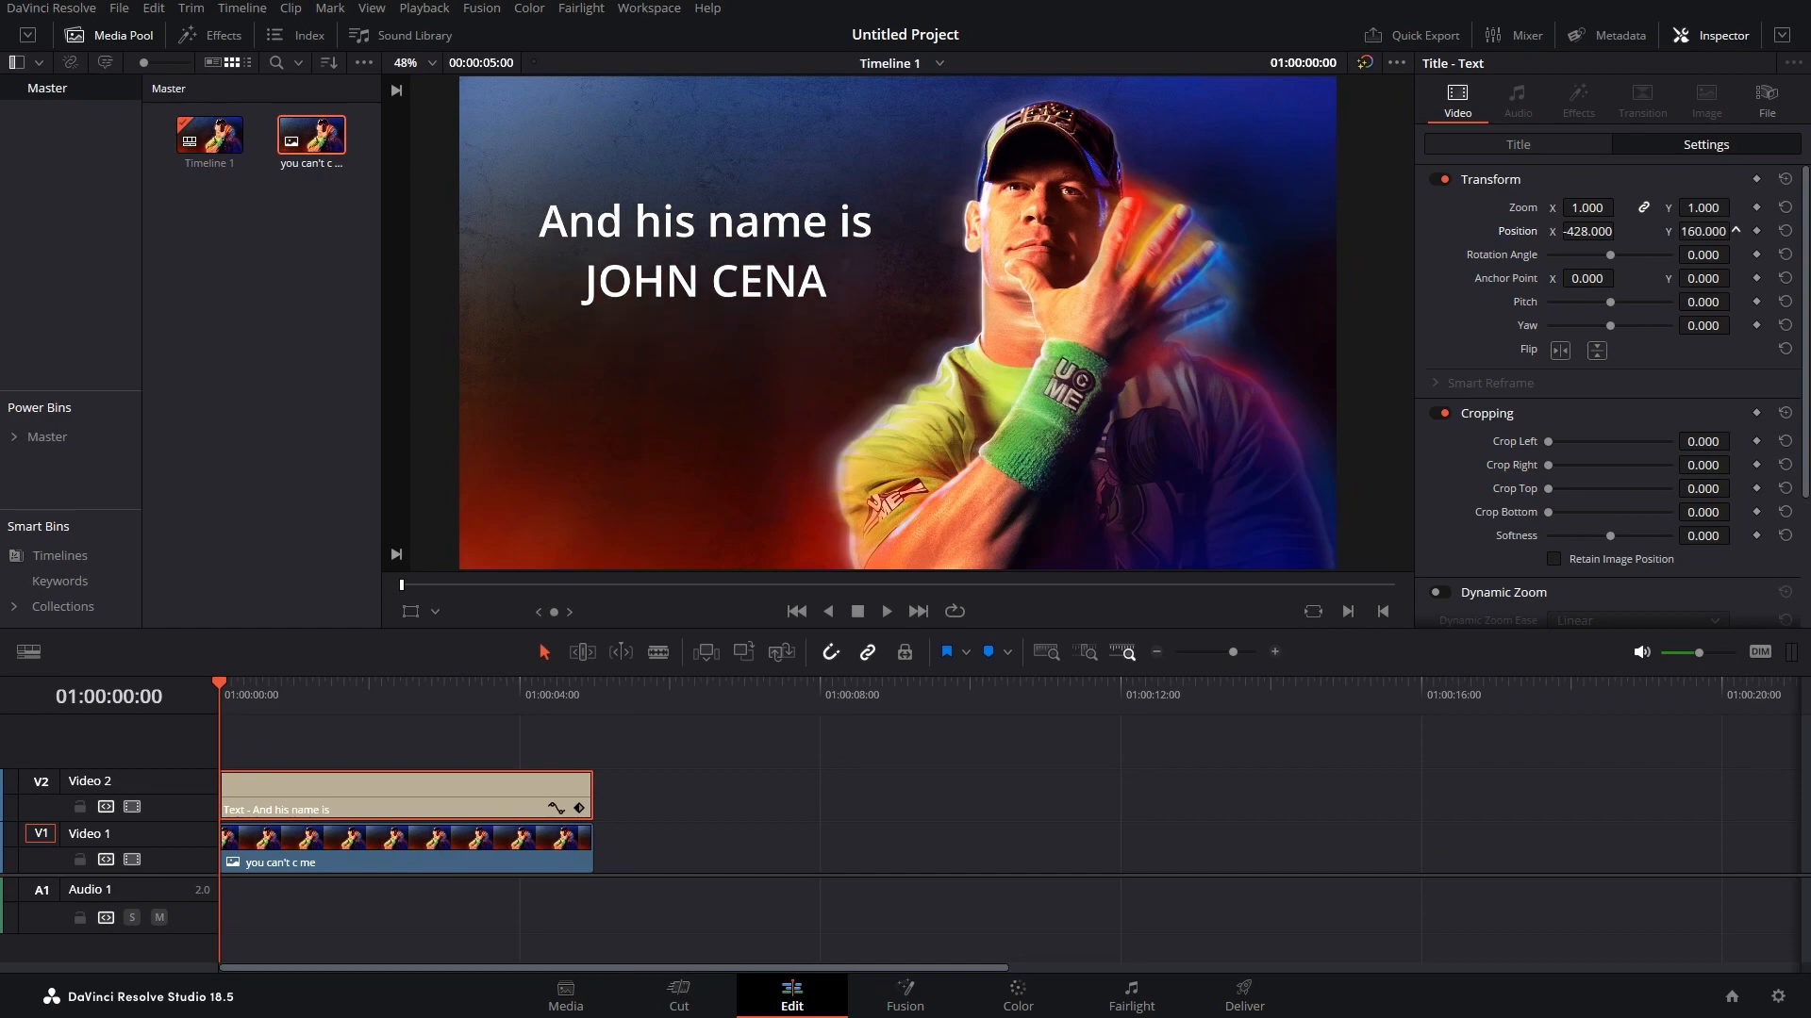
Step: Style JOHN CENA at size 167 in Open Sans Condensed Light, coloured red
click(1517, 145)
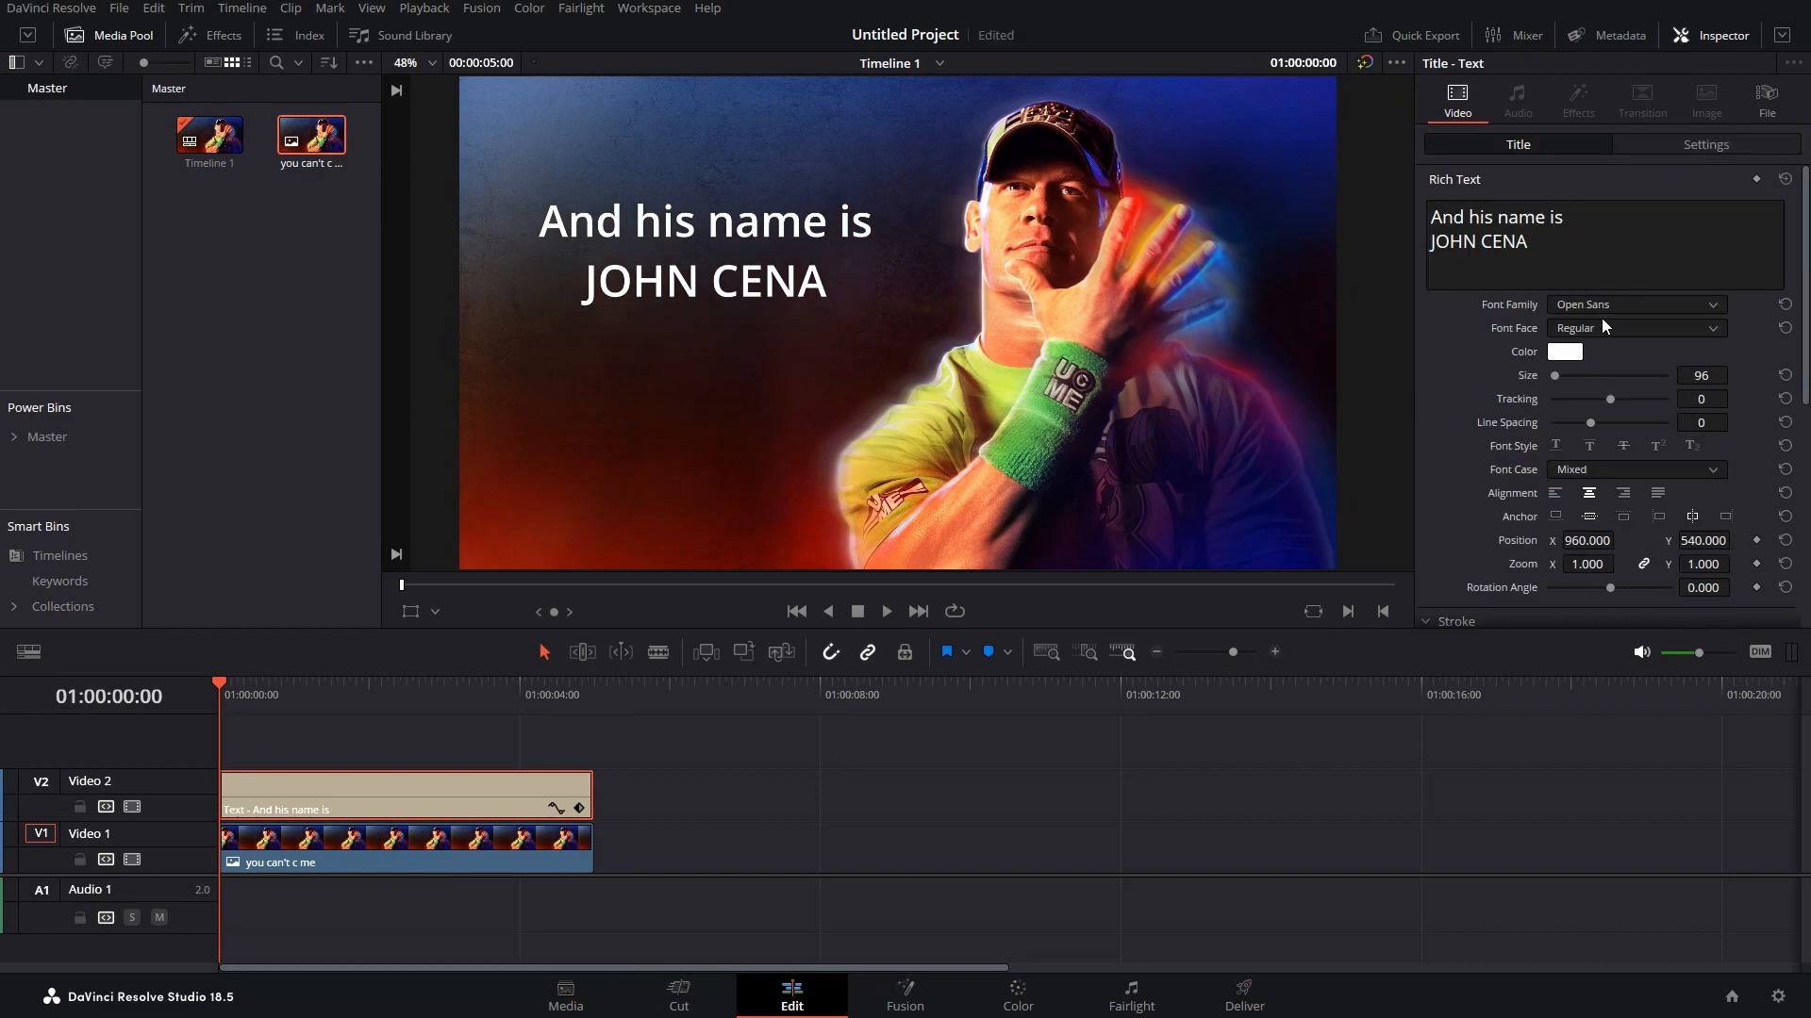
mouse_move(1051, 675)
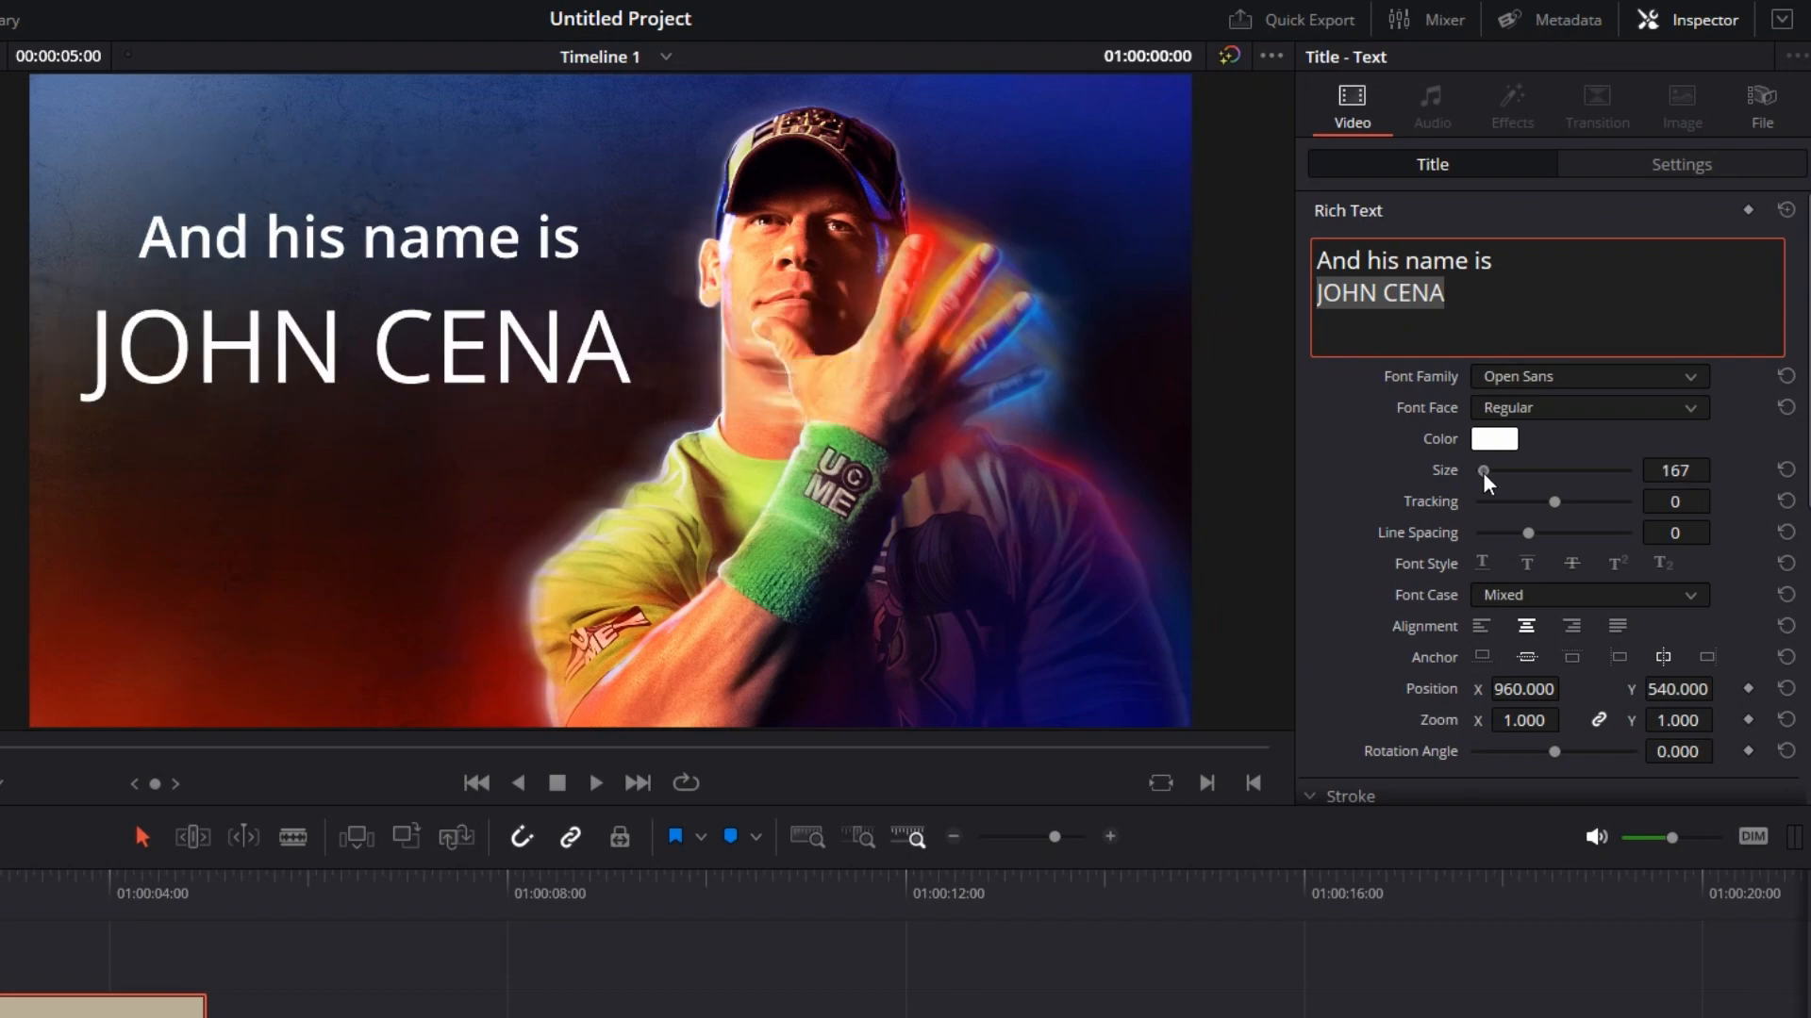
click(1588, 375)
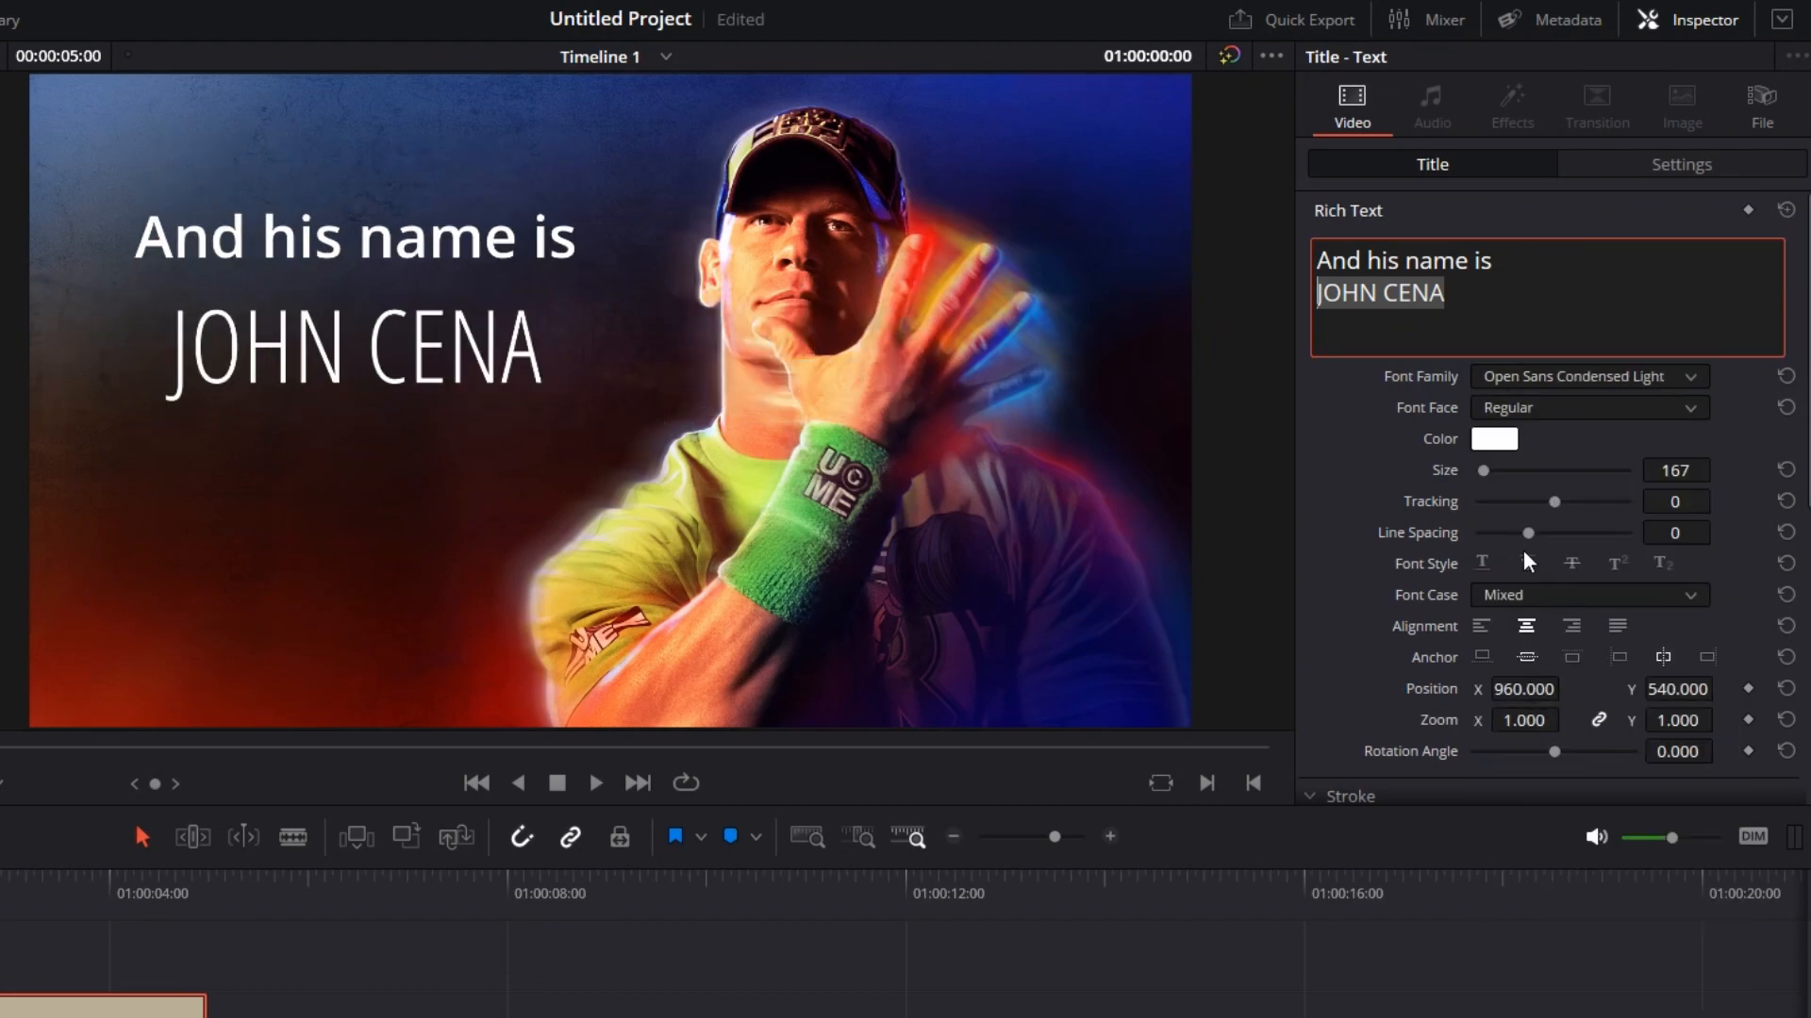
click(1494, 440)
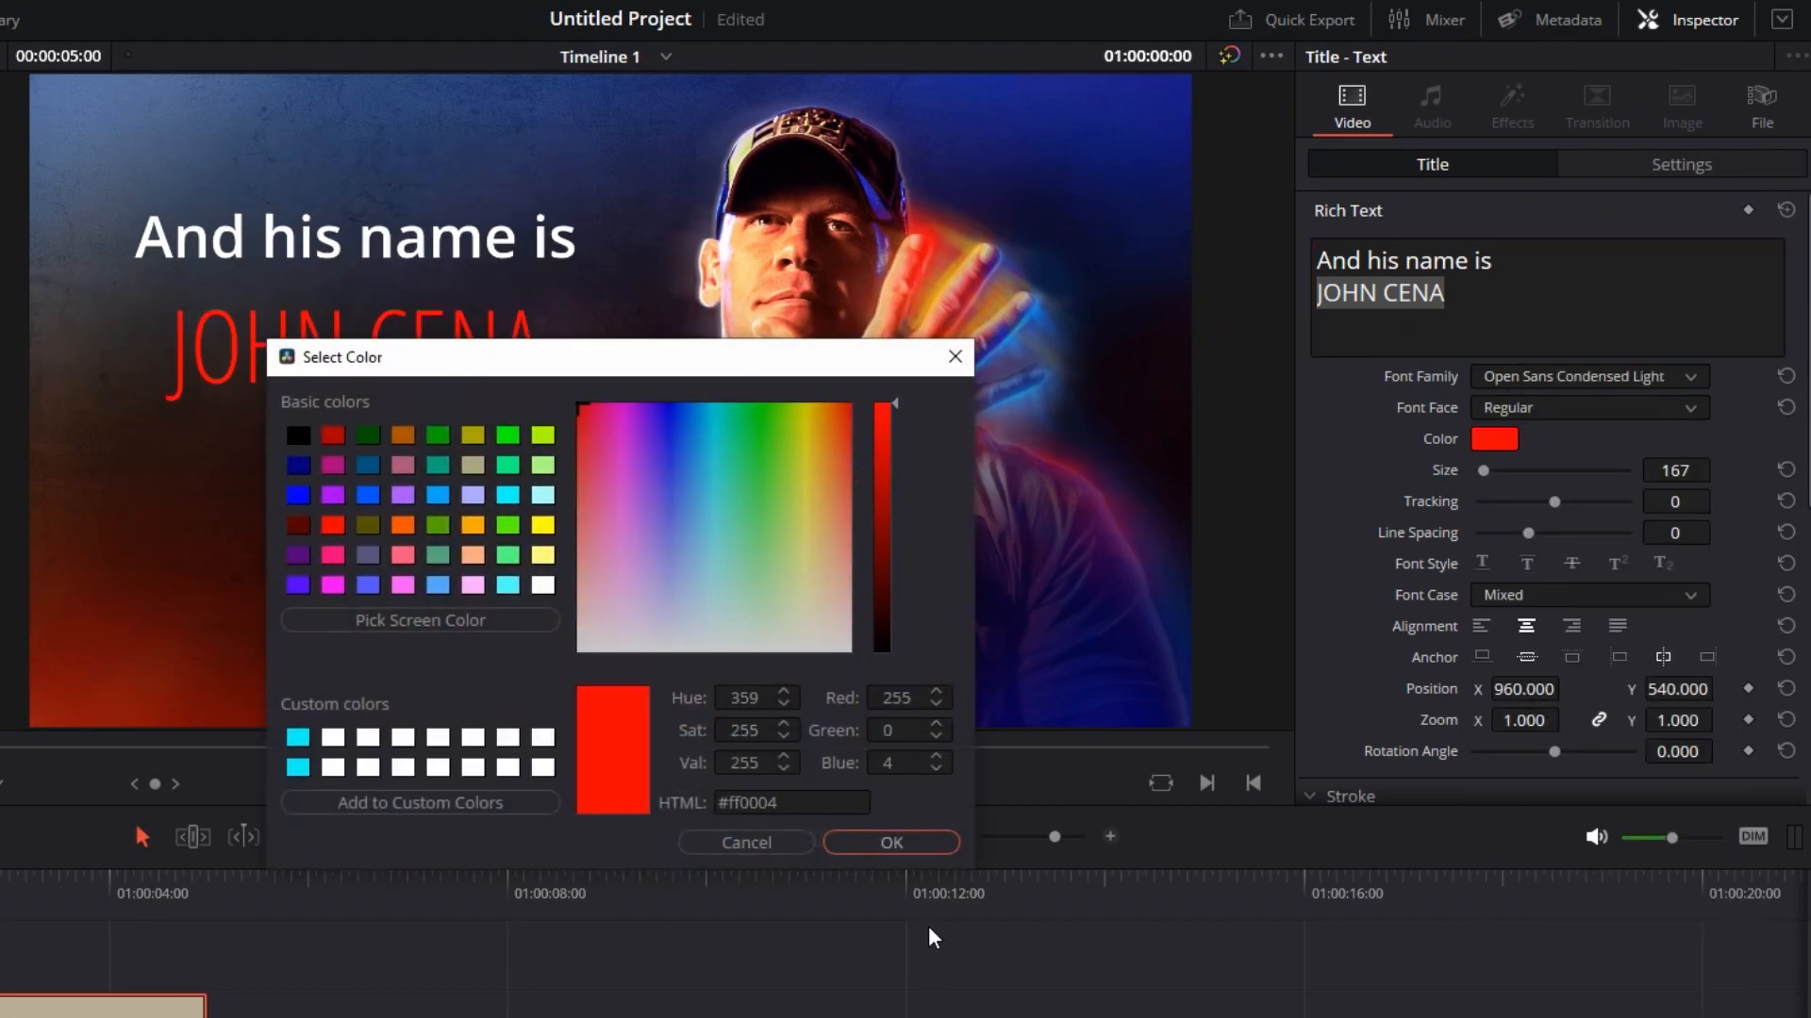
click(889, 841)
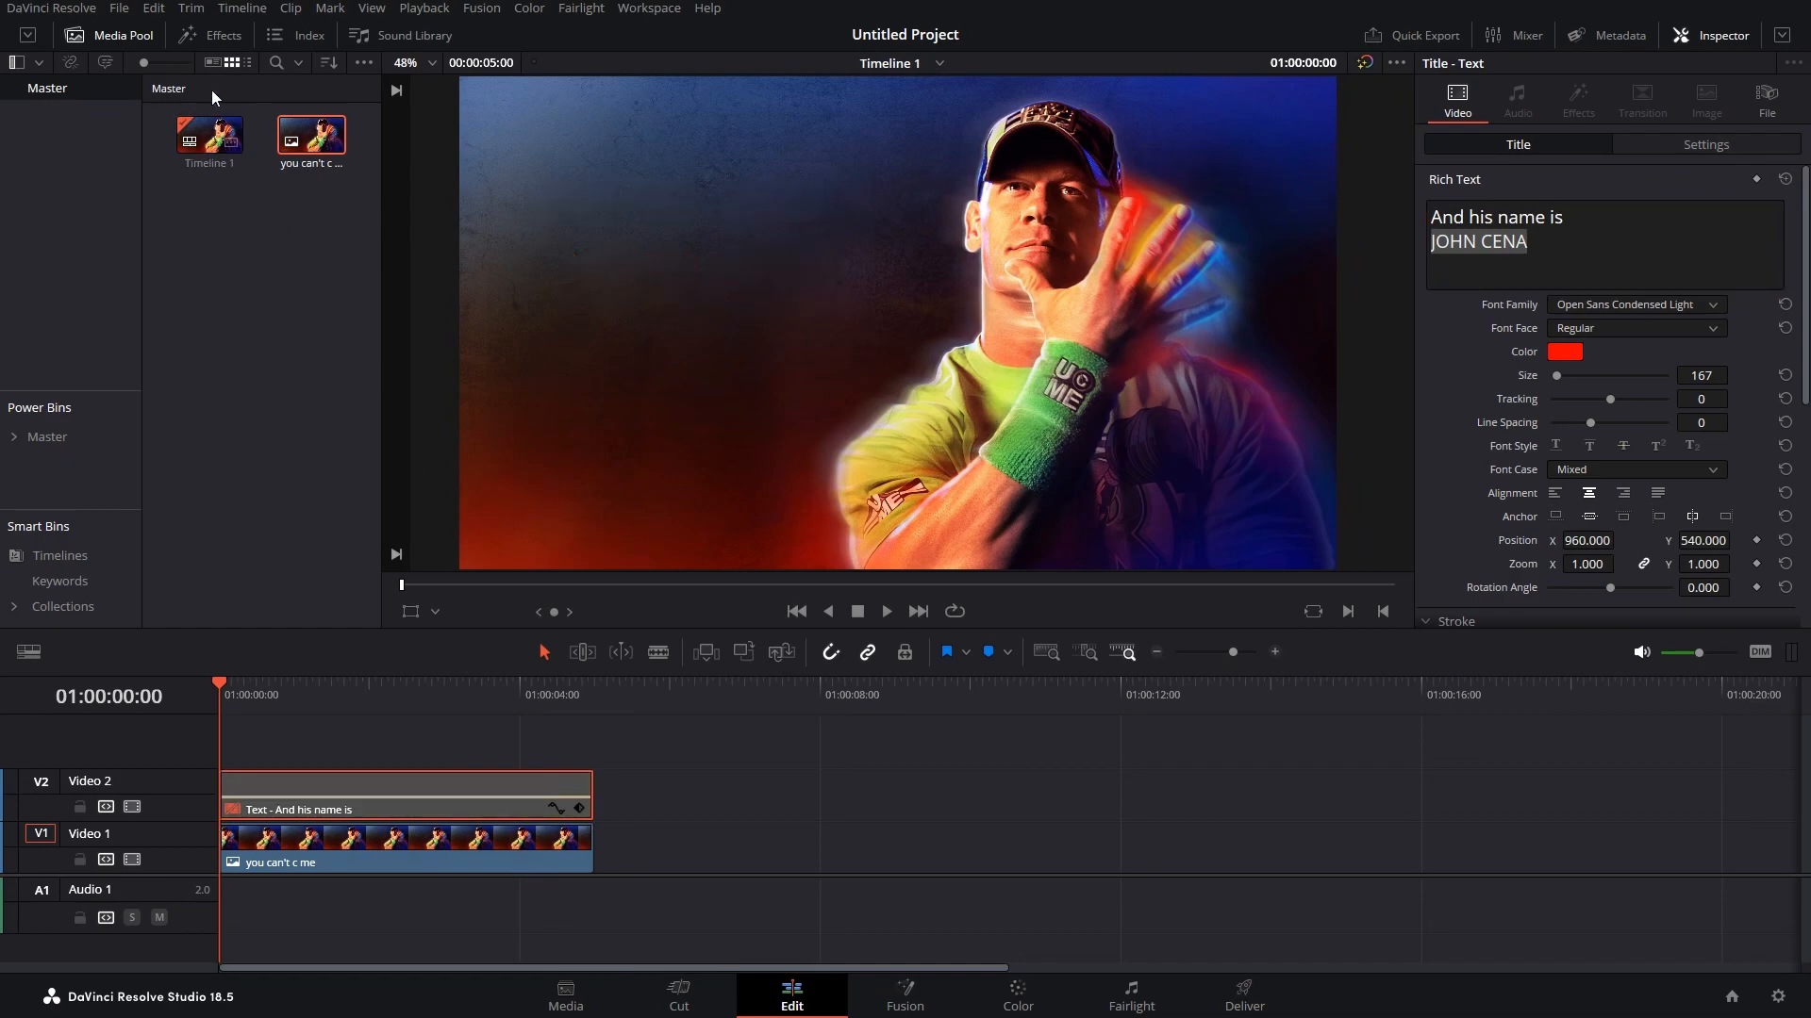
Step: Add a Text+ title on Video 3 with the two-line text, coloured red
click(209, 34)
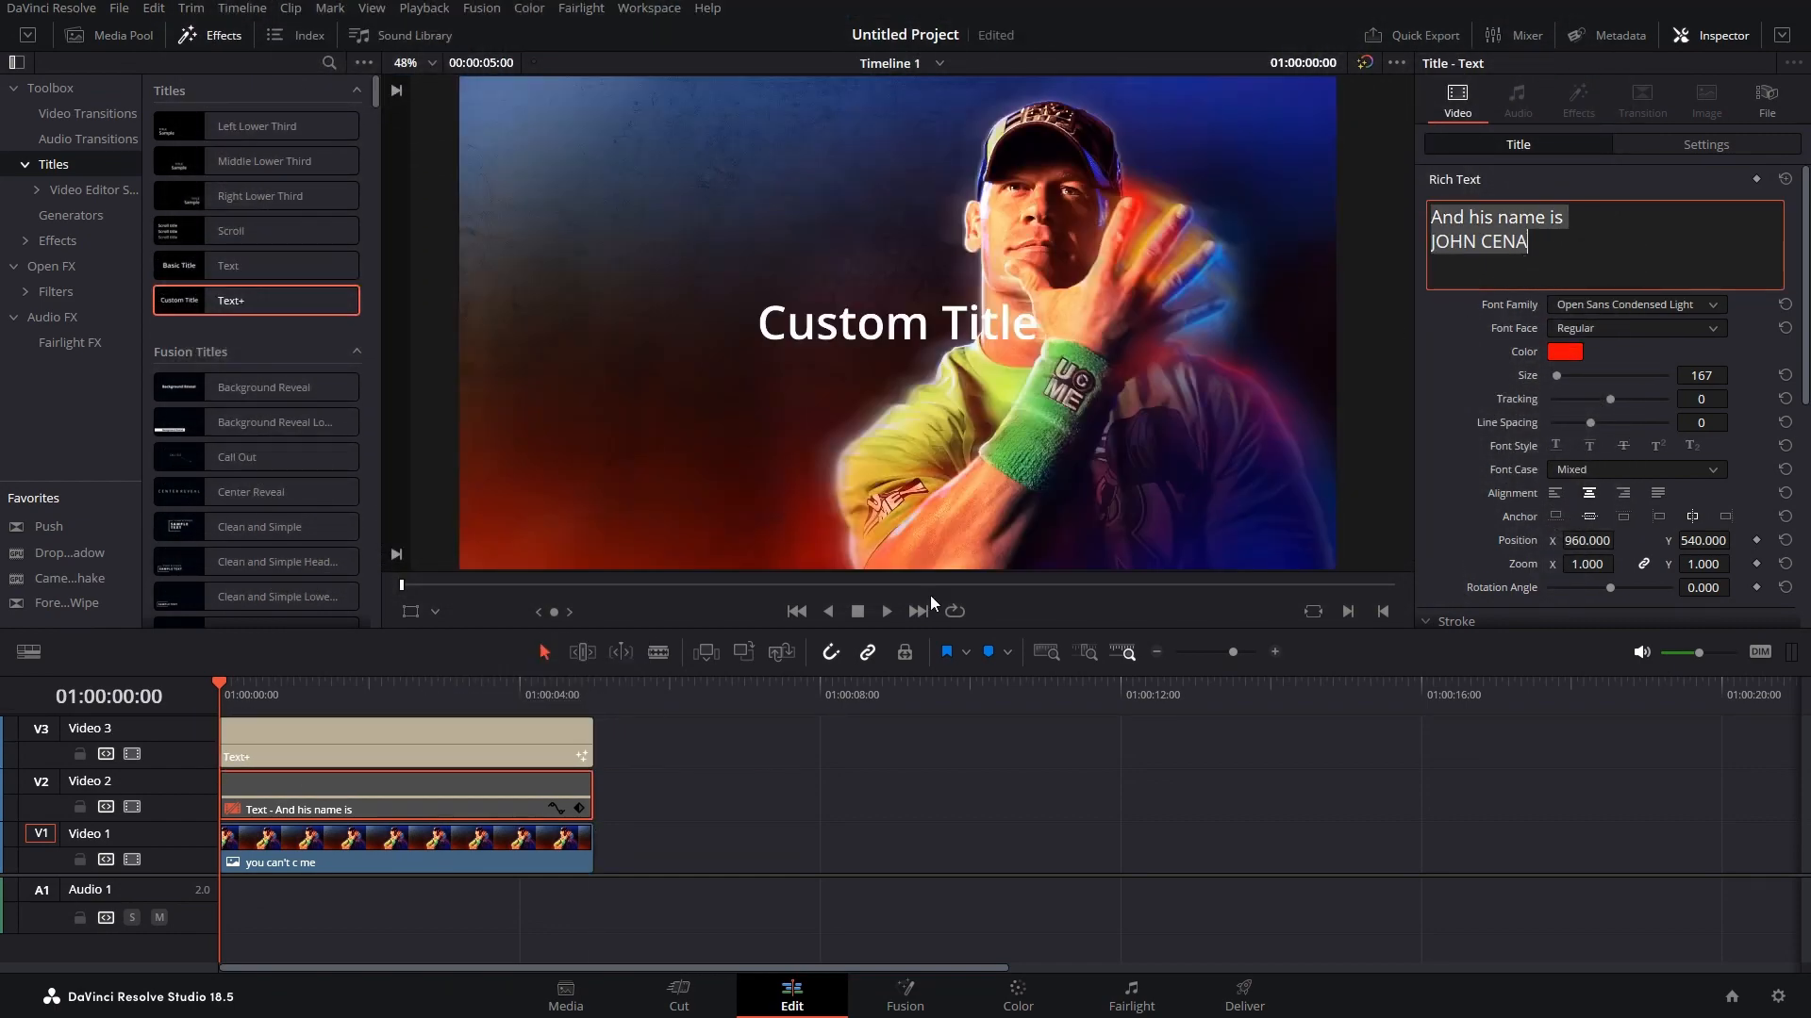
click(404, 739)
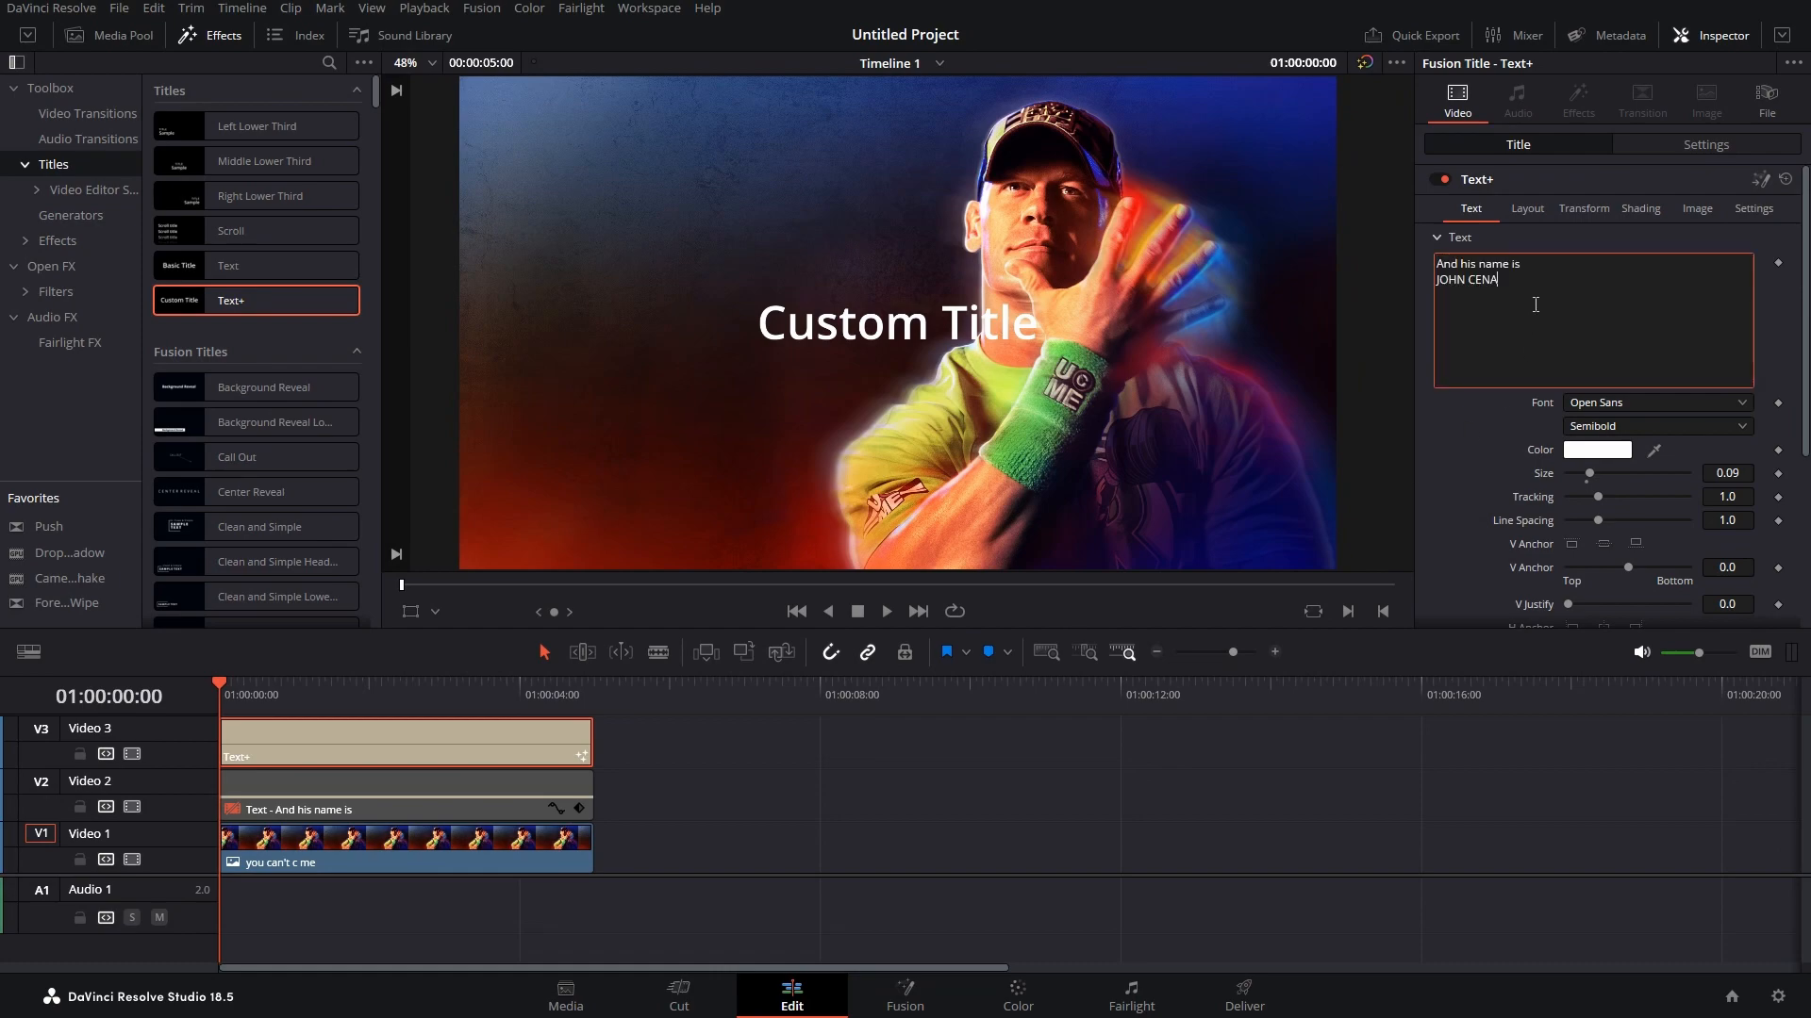
click(1705, 145)
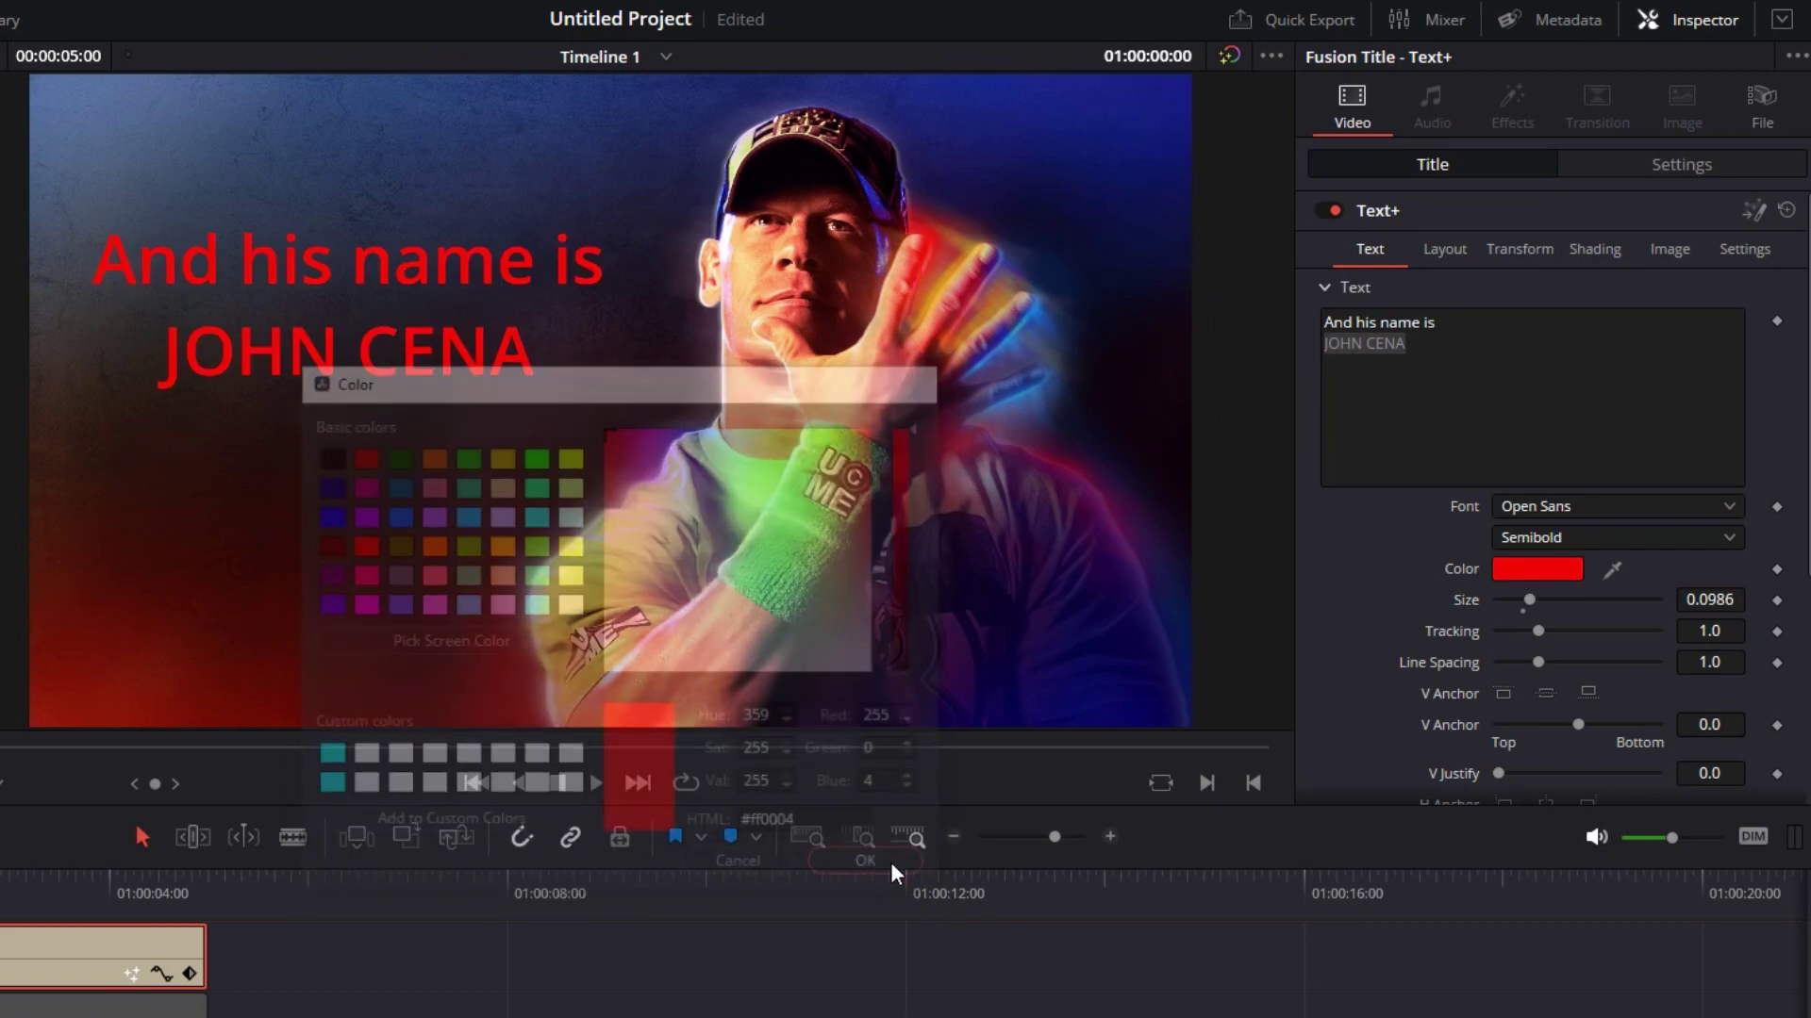
click(862, 862)
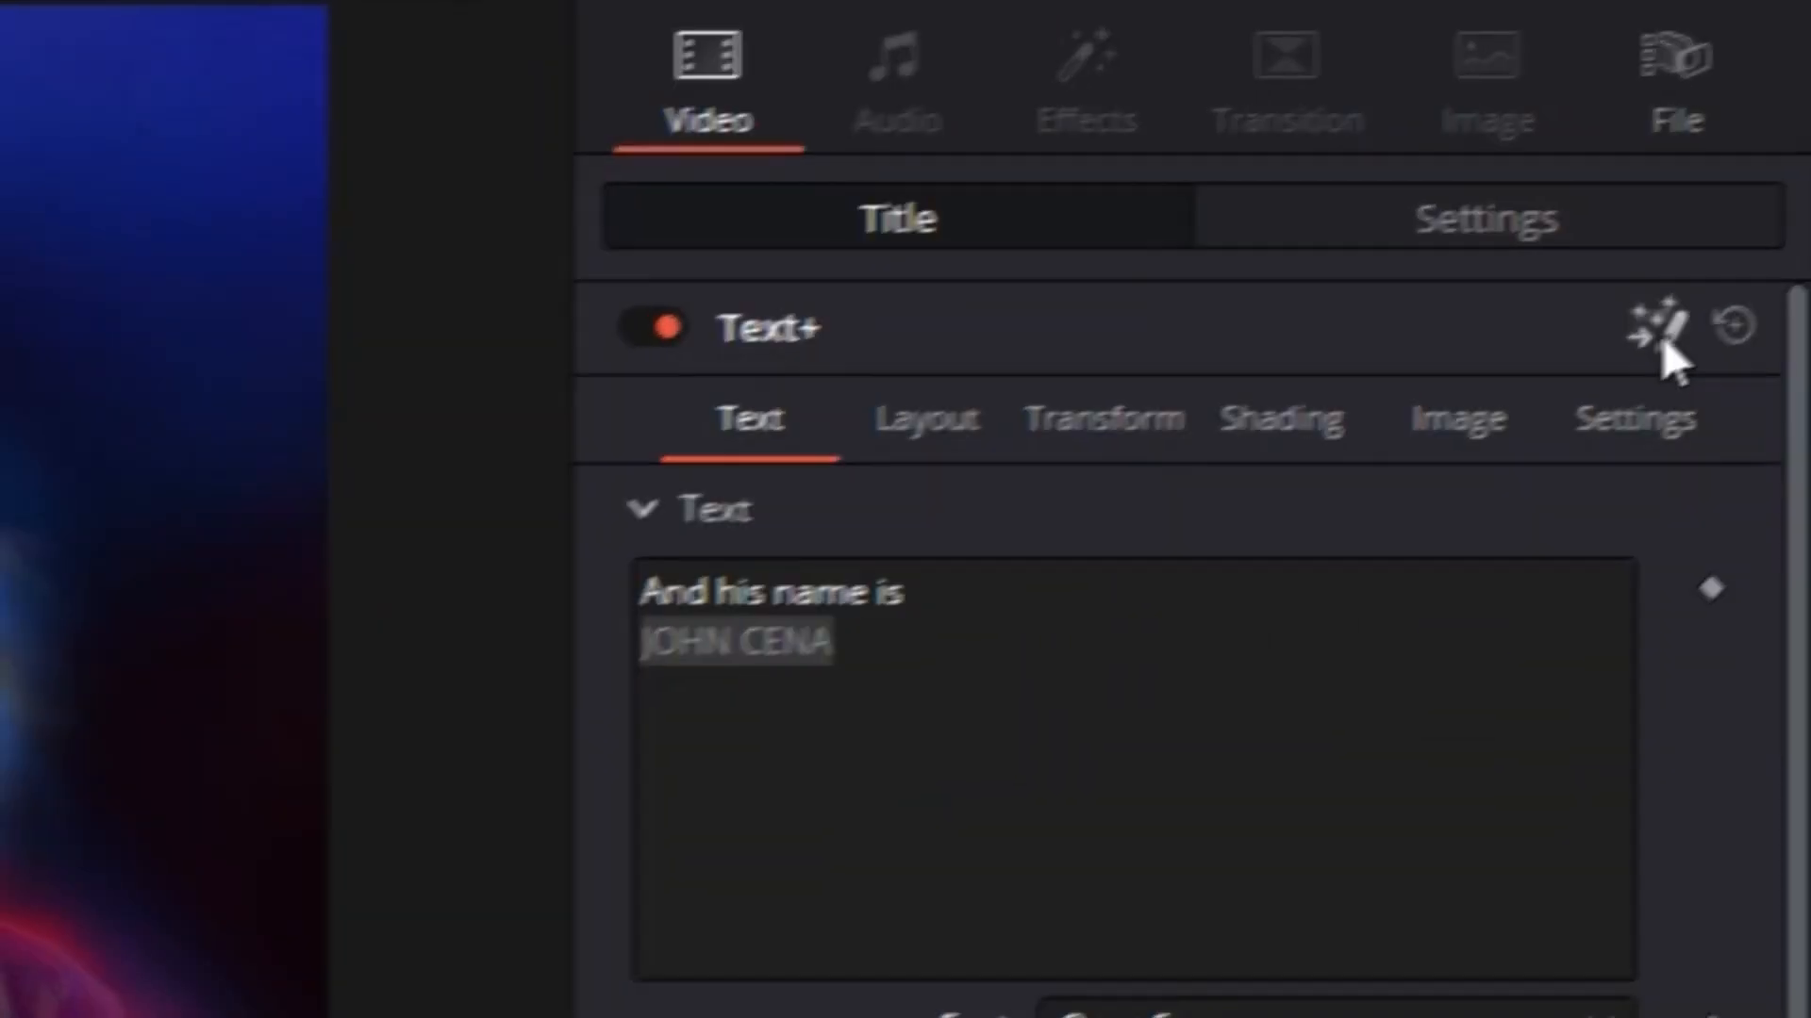
Step: Send the Text+ clip to the Fusion page via Open in Fusion Page
right_click(664, 762)
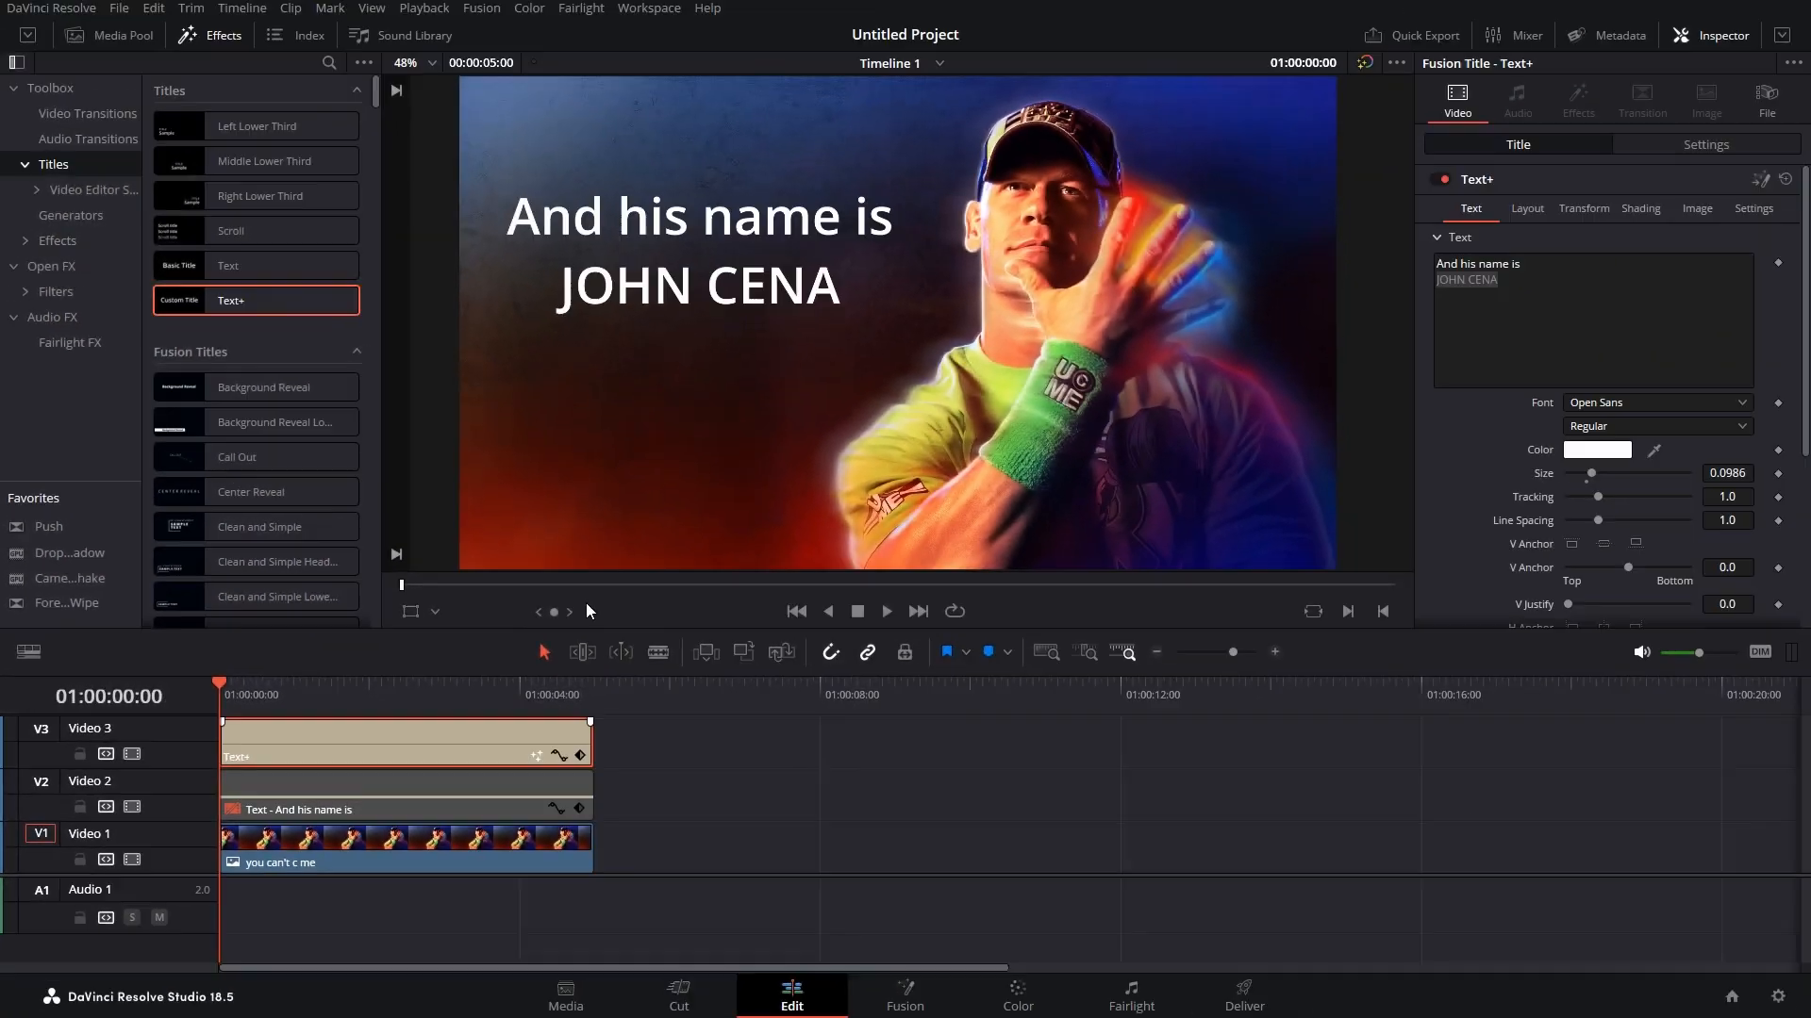
click(903, 996)
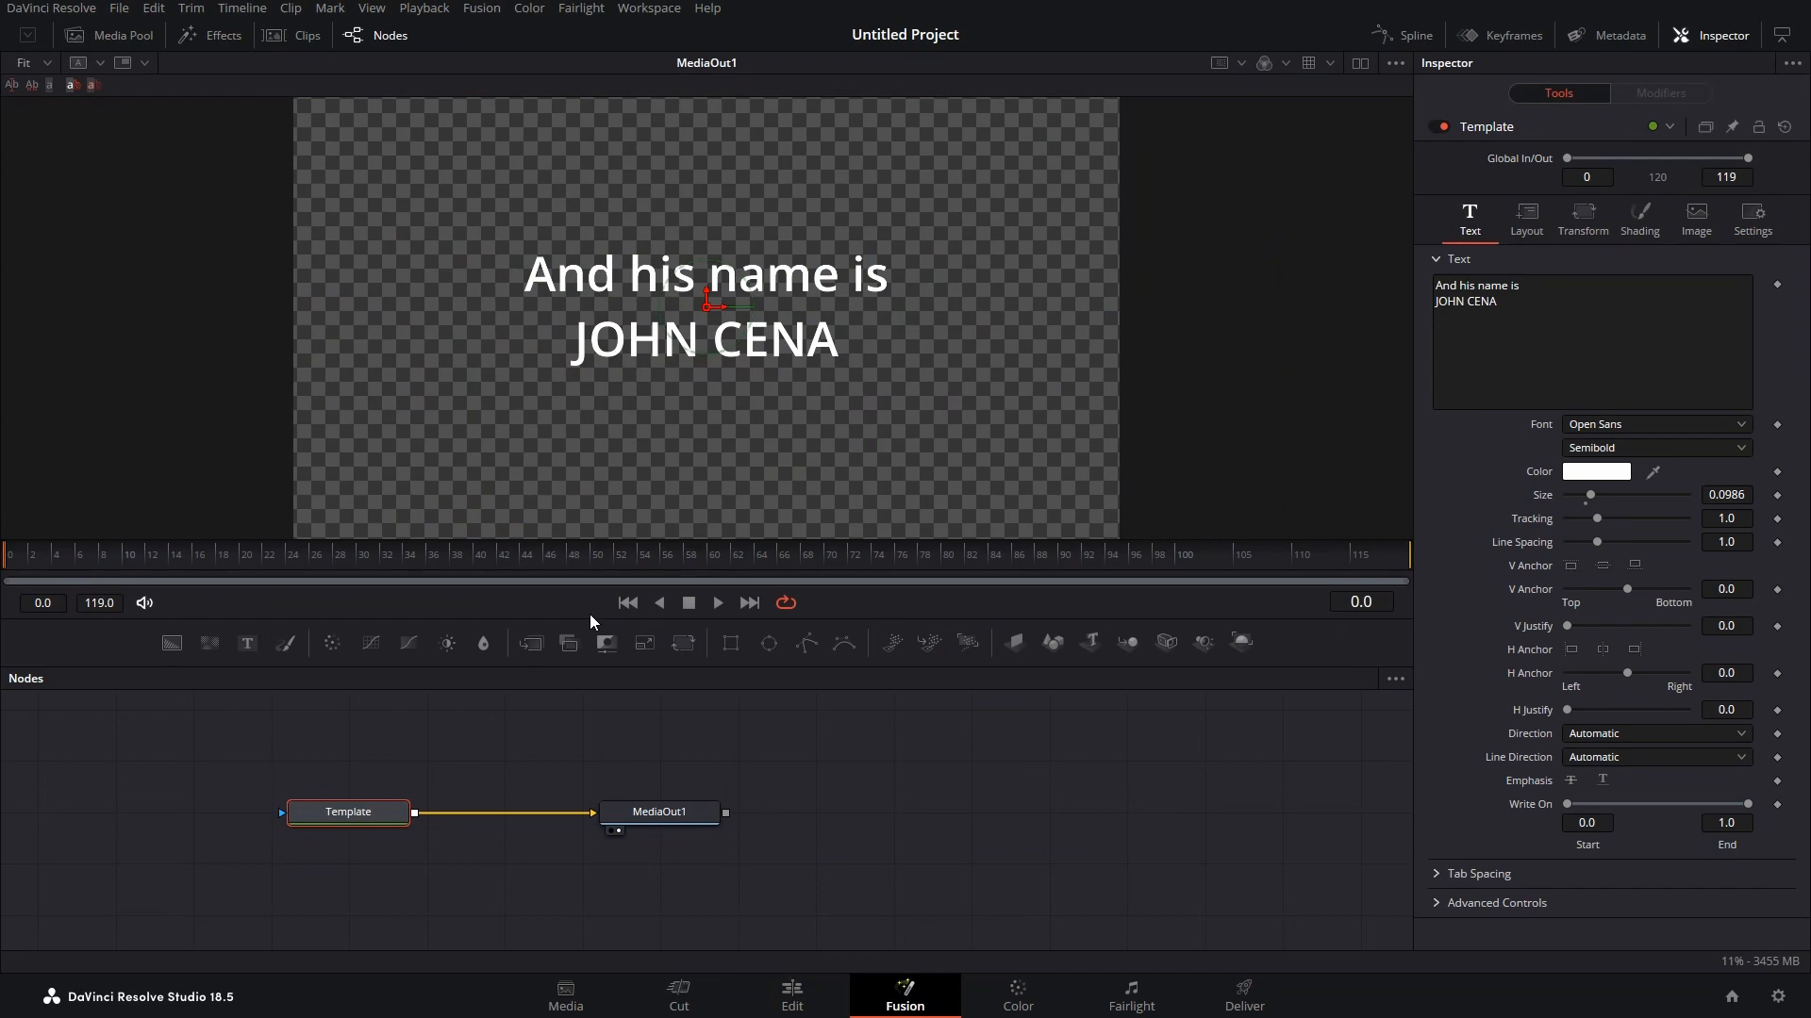
mouse_move(584, 705)
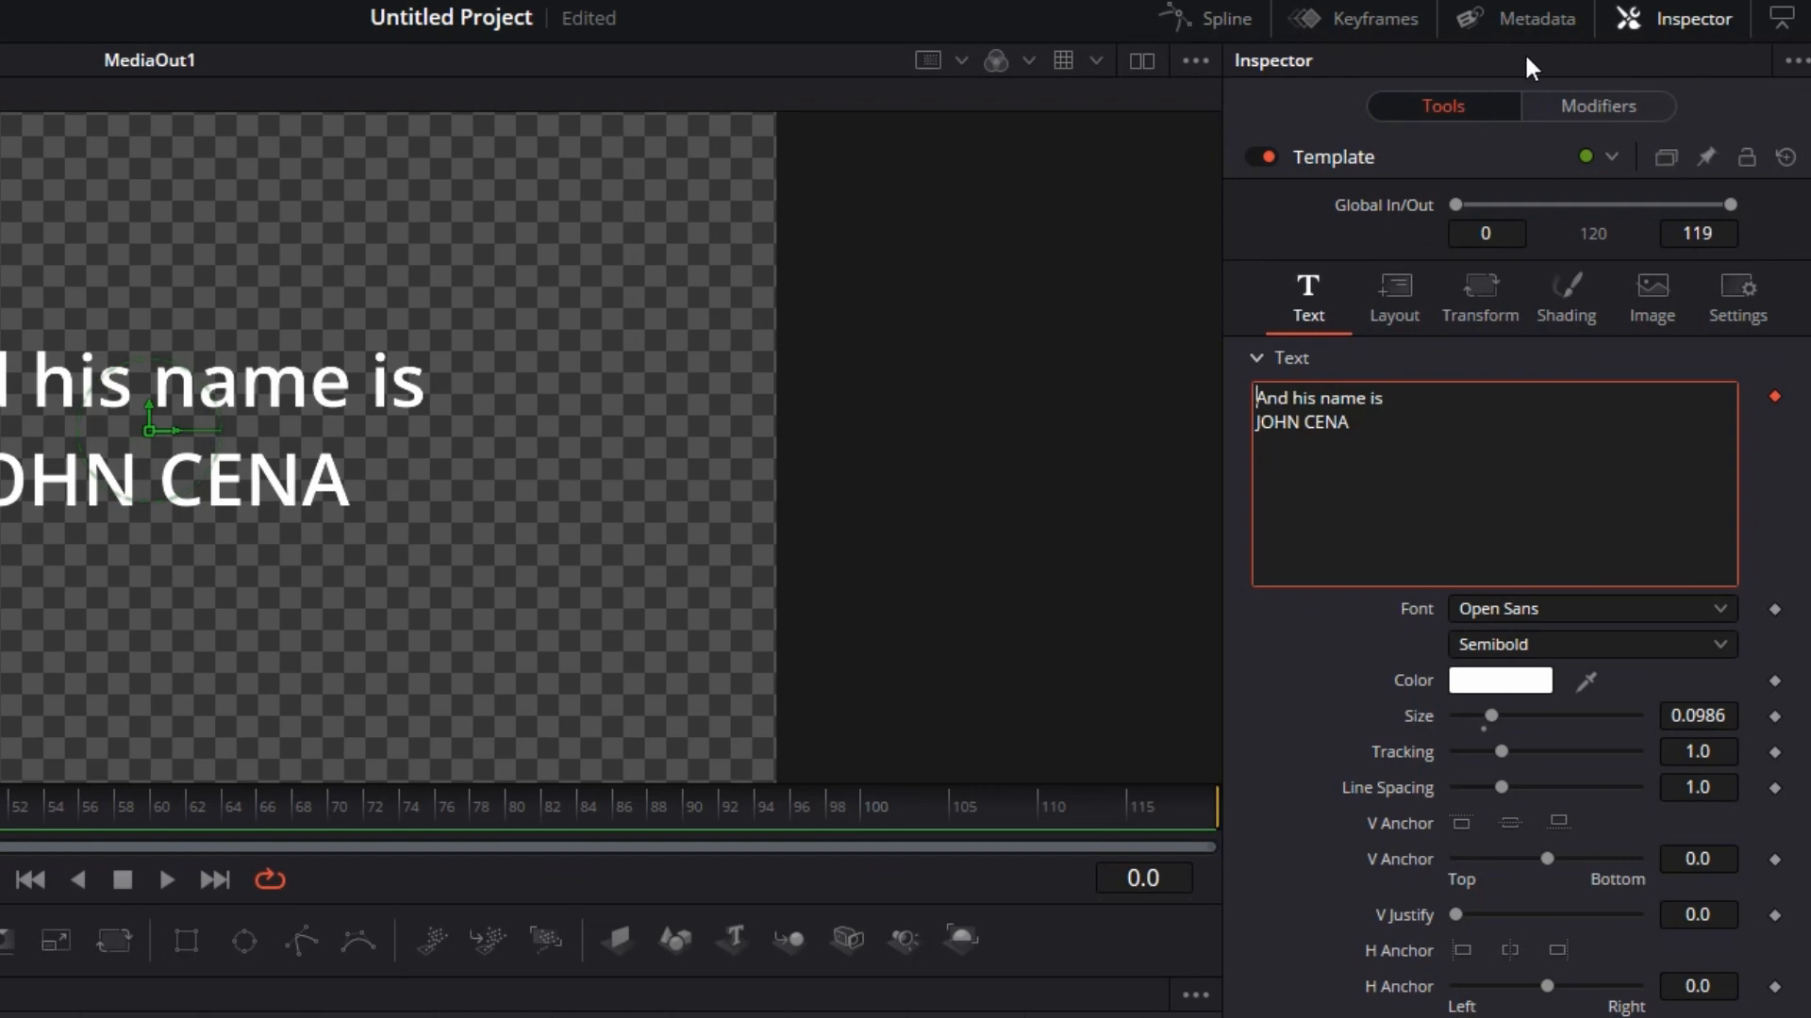
mouse_move(1688, 141)
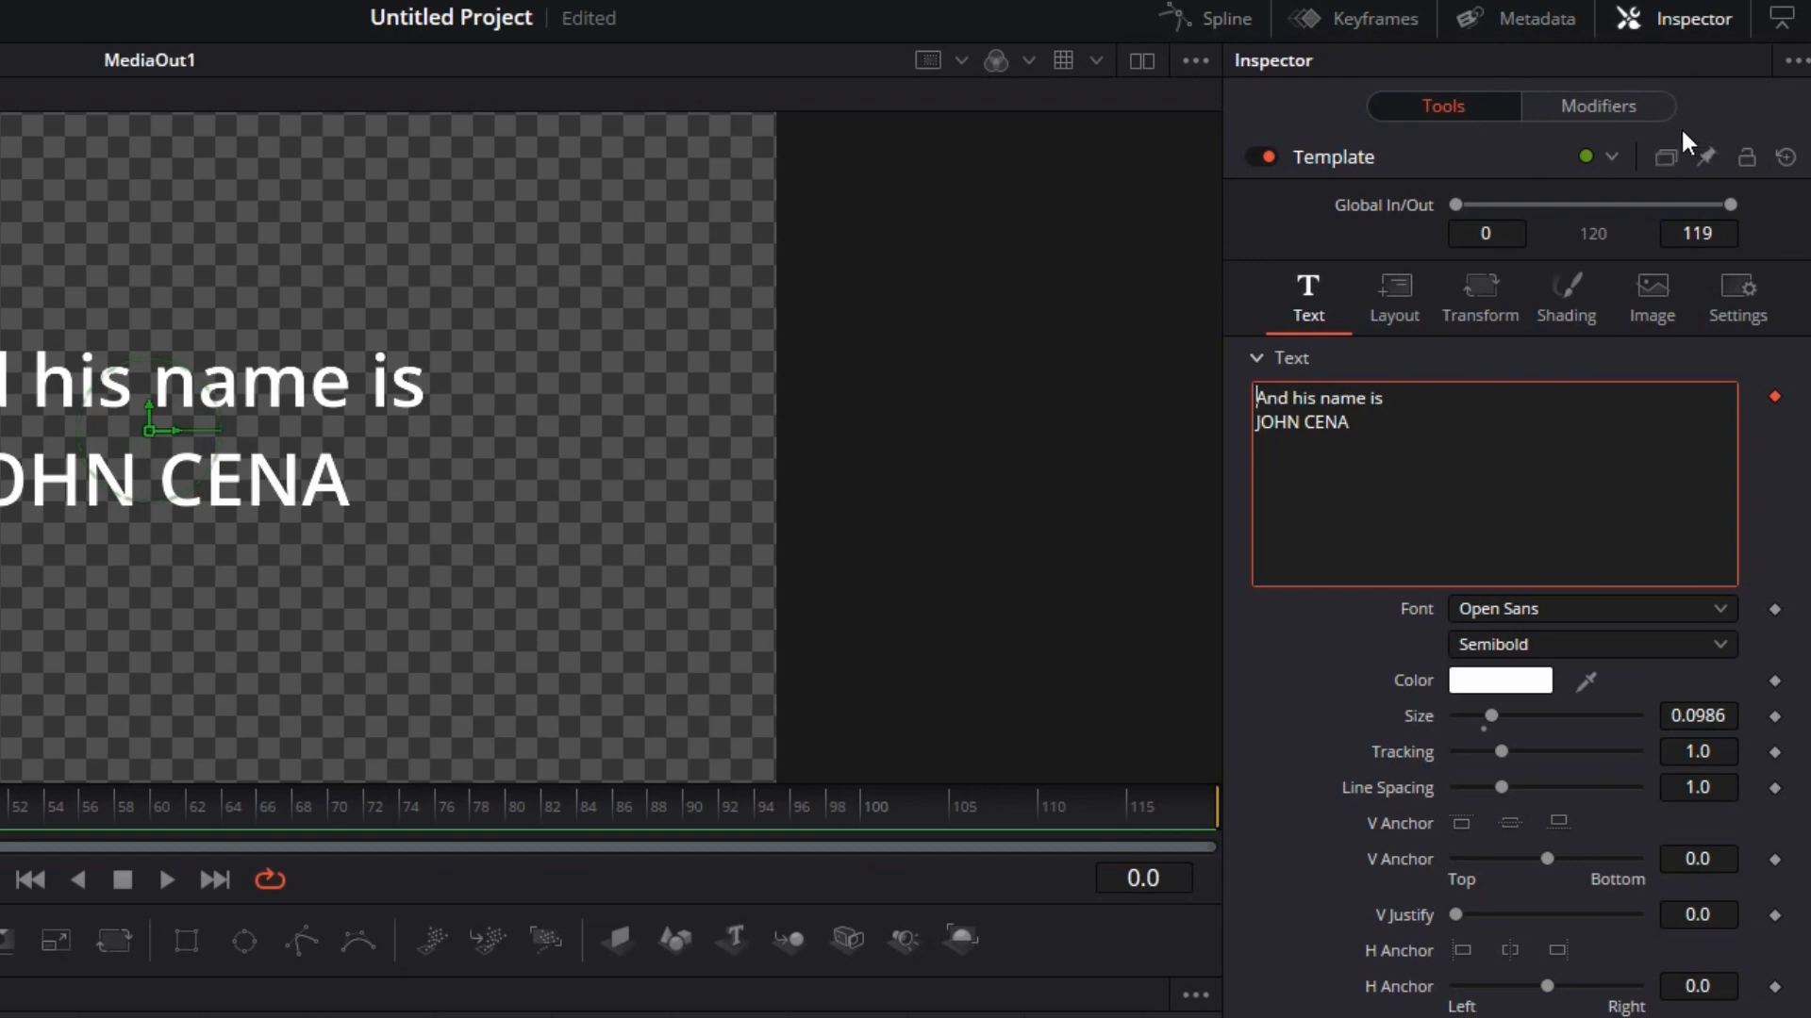
mouse_move(1617, 151)
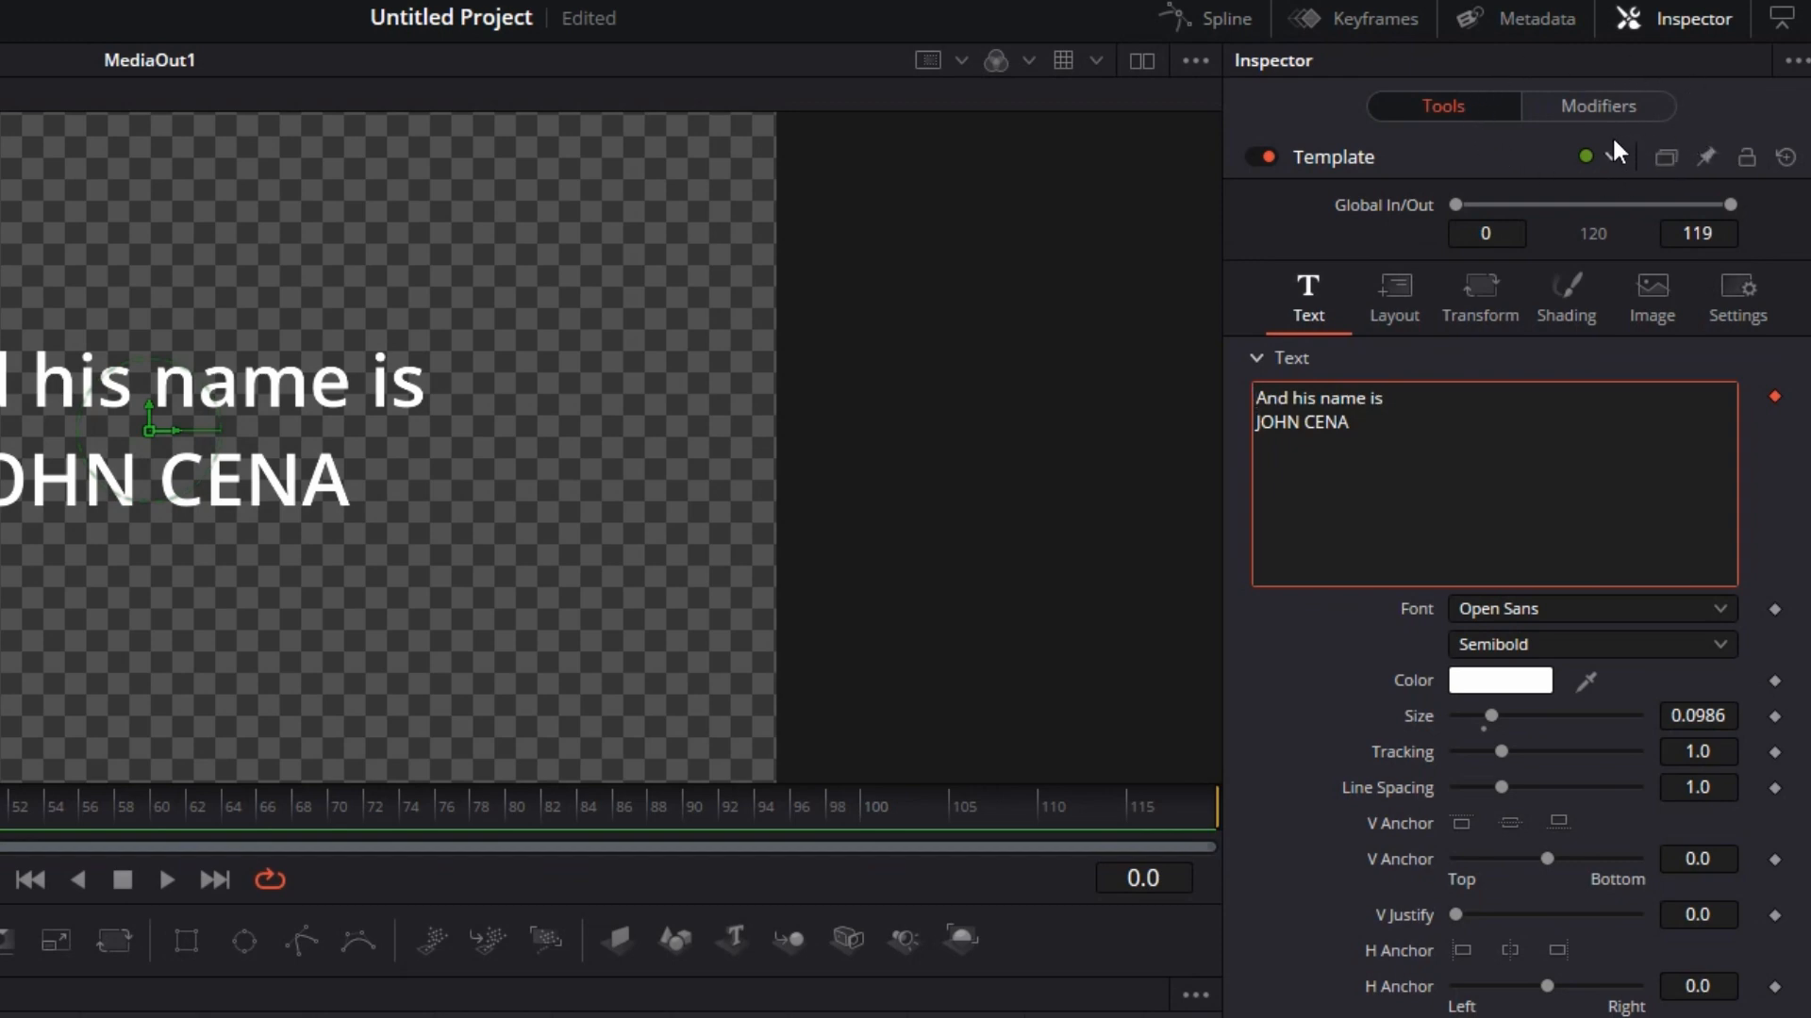
Step: Add character-level styling and enlarge JOHN CENA in a rounded display font
click(1598, 106)
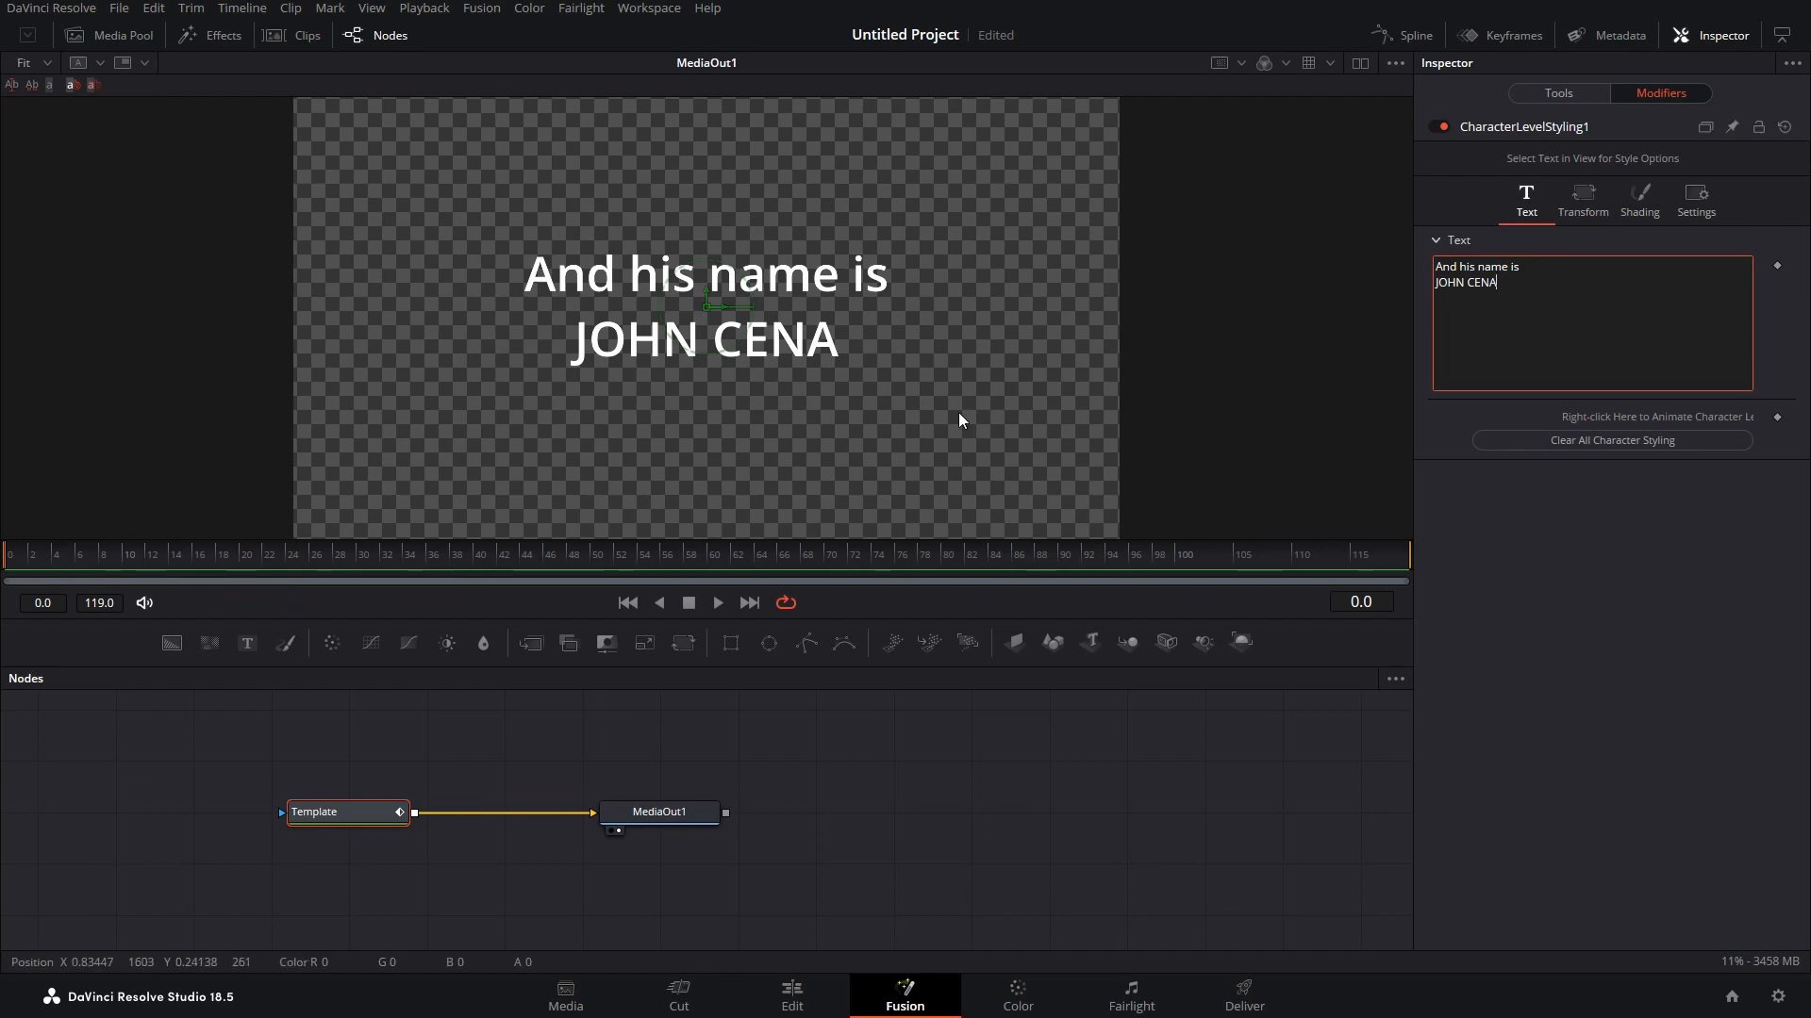
click(703, 339)
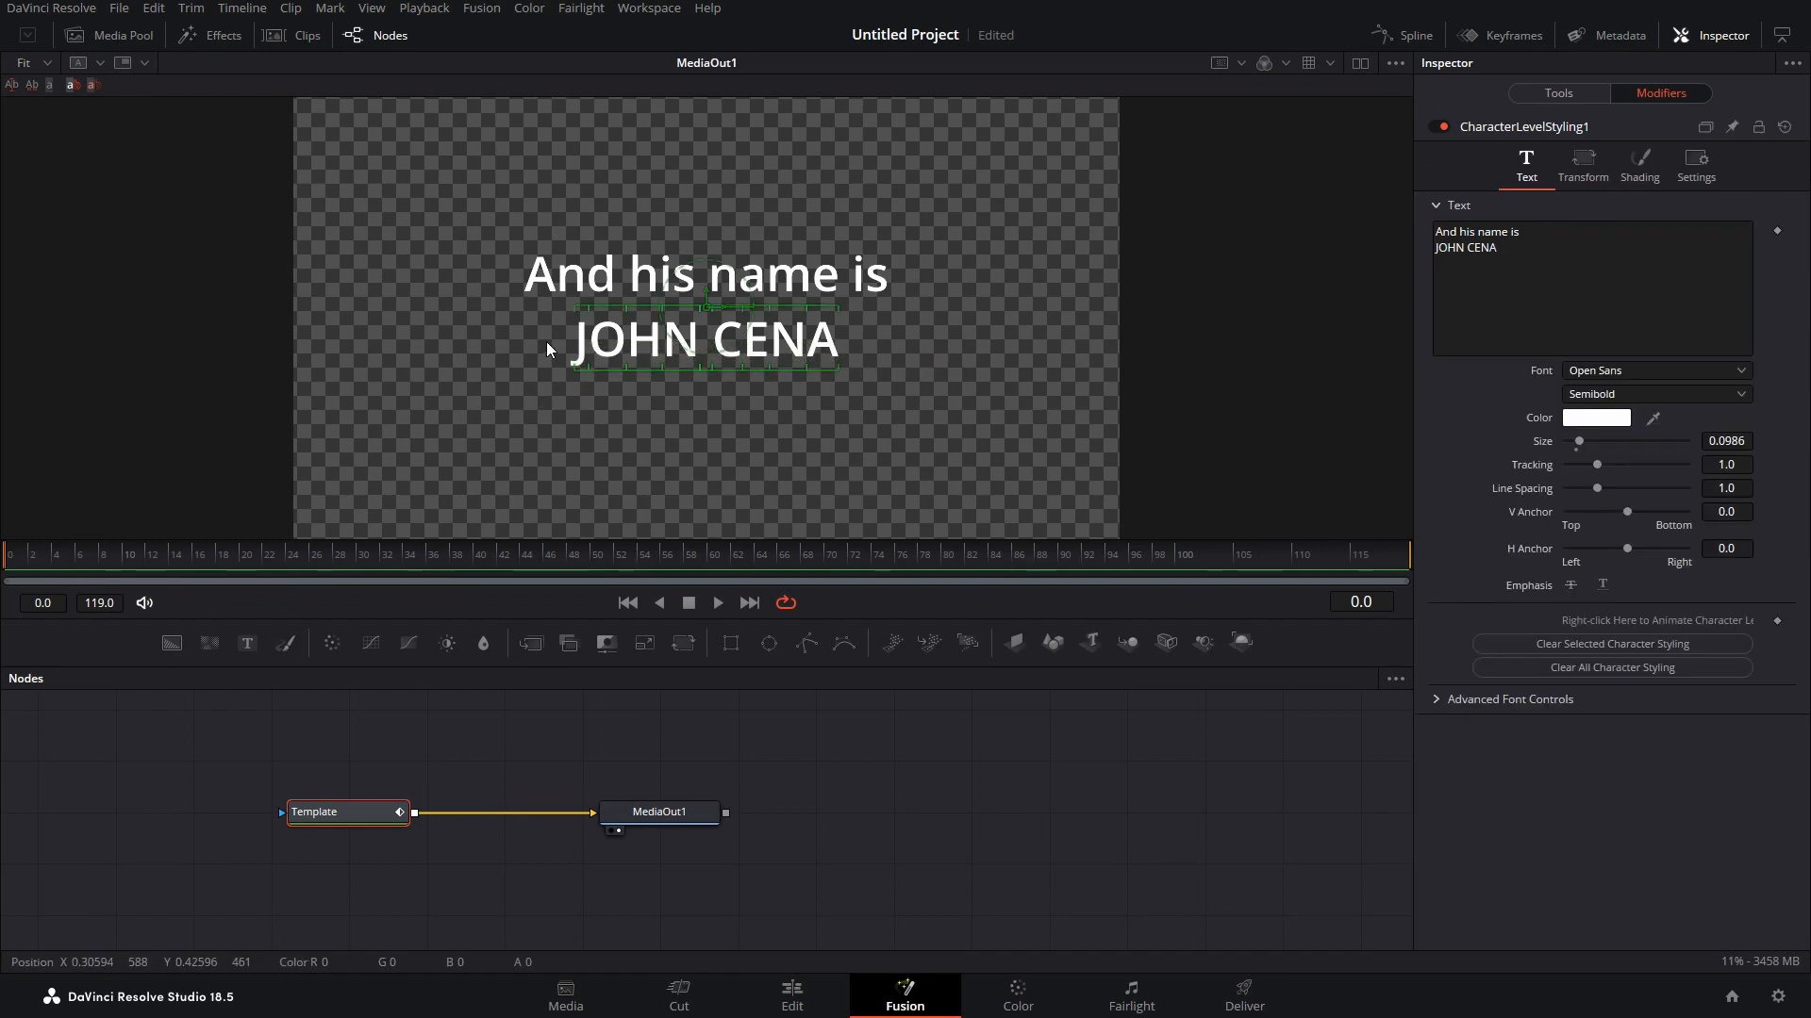
mouse_move(850, 460)
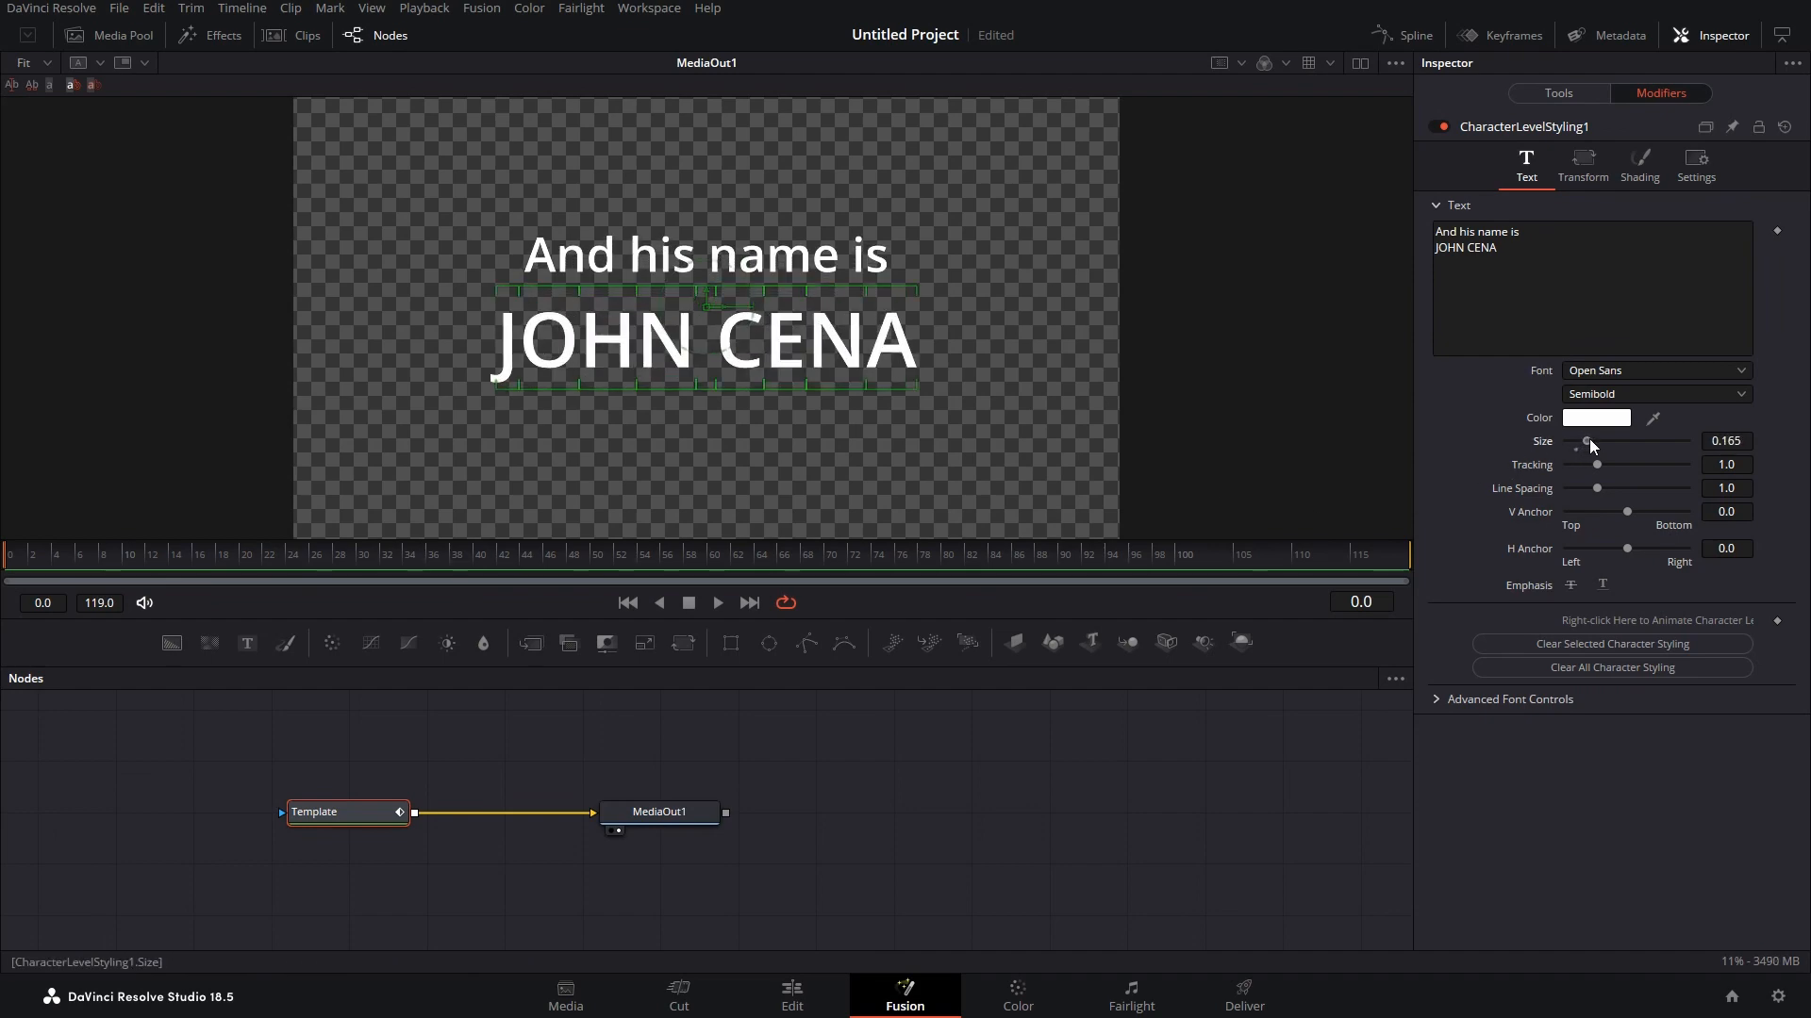
click(1603, 562)
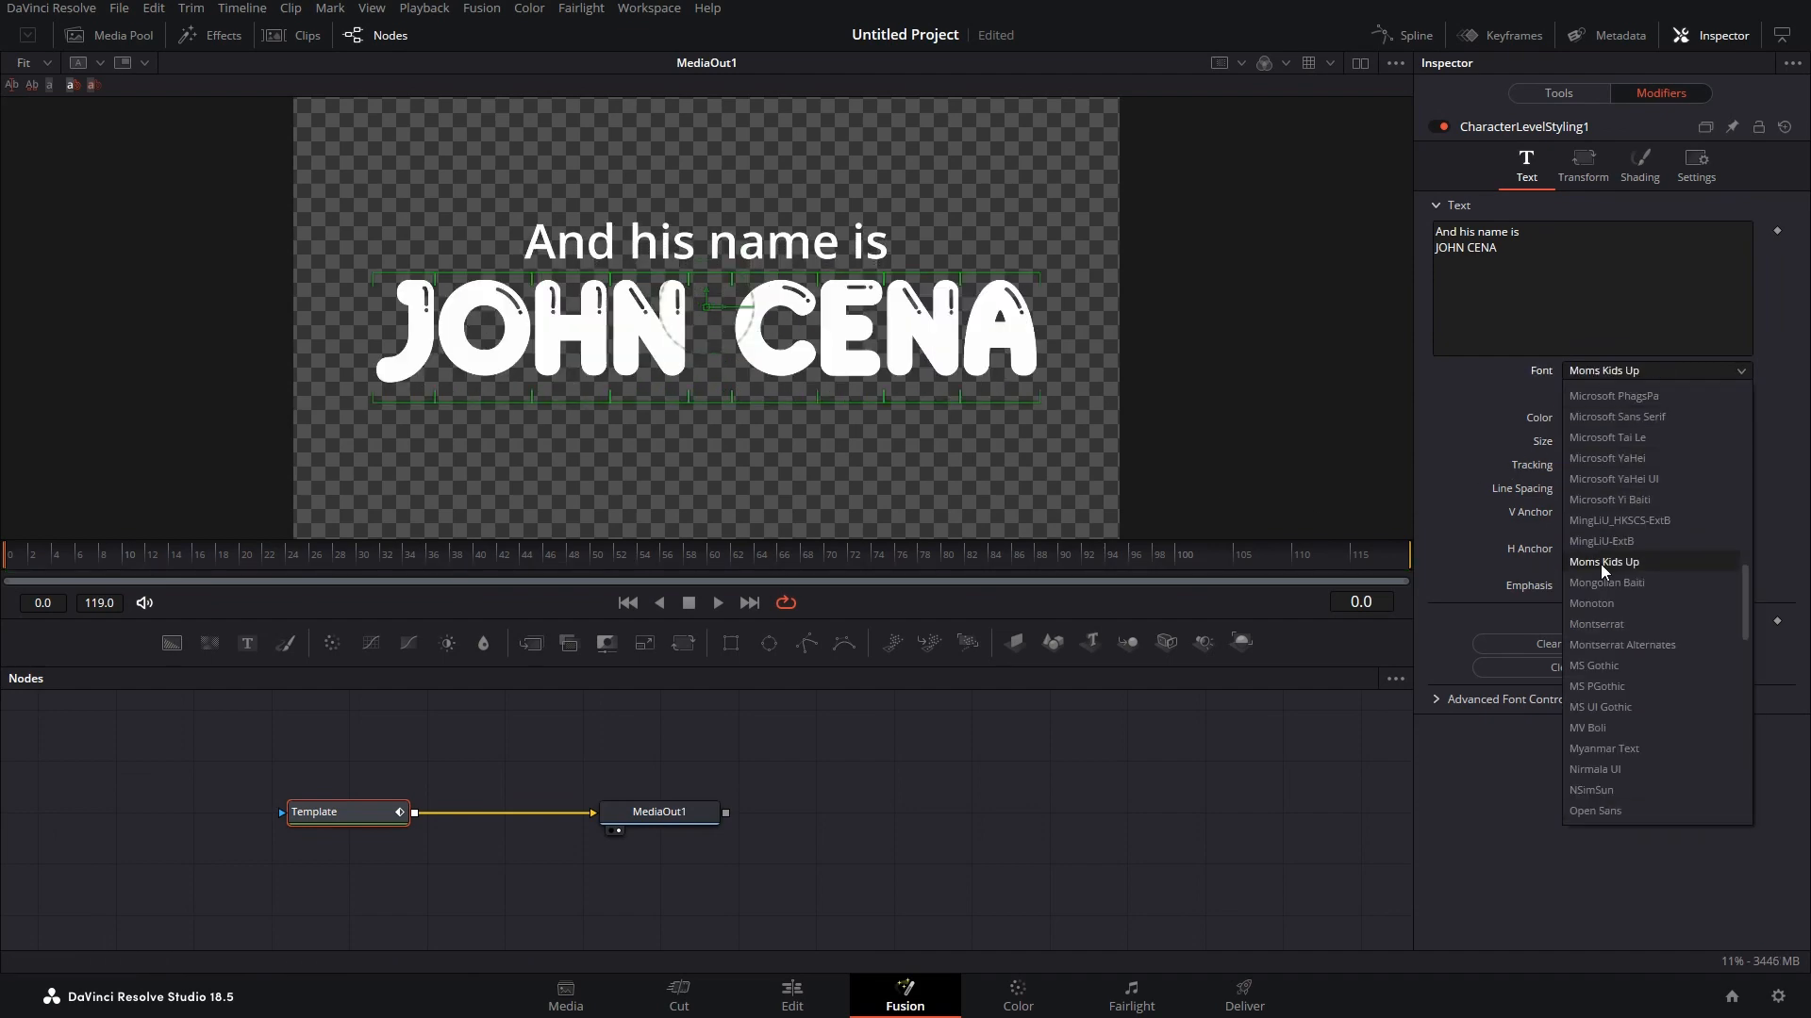
Step: Render JOHN CENA in a serif font as a thin transparent outline
click(1638, 166)
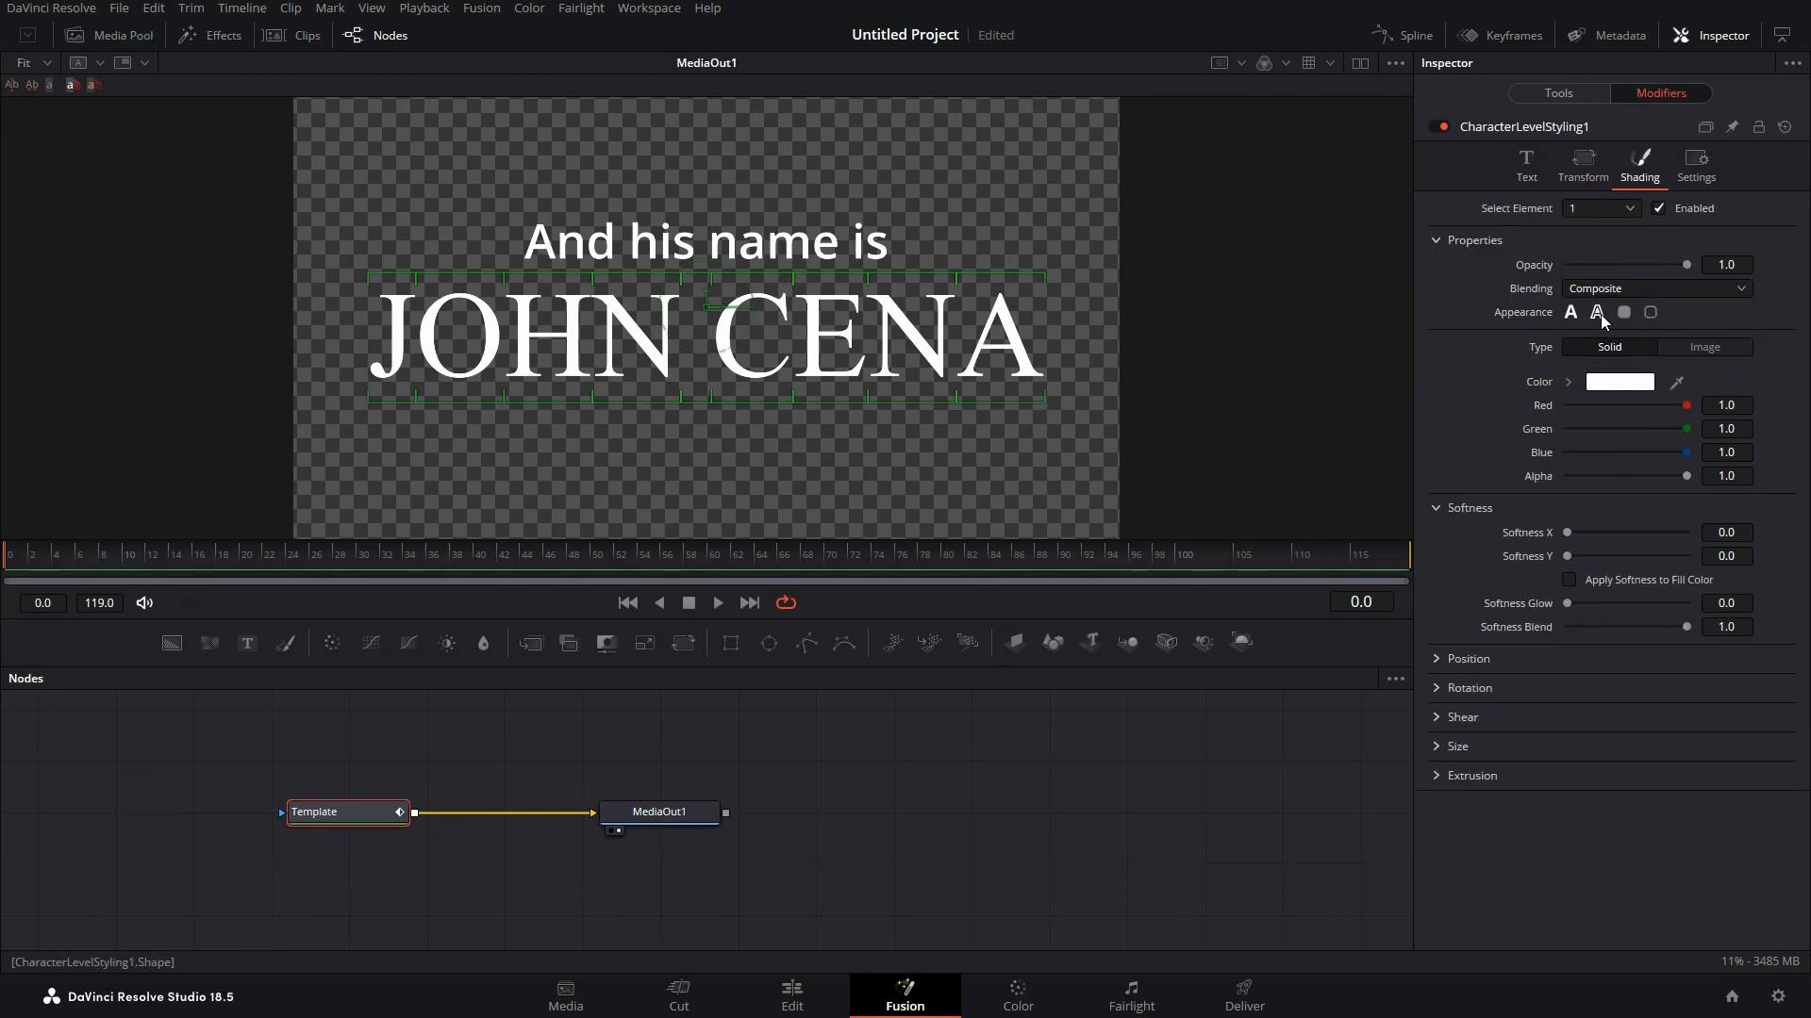
click(1598, 312)
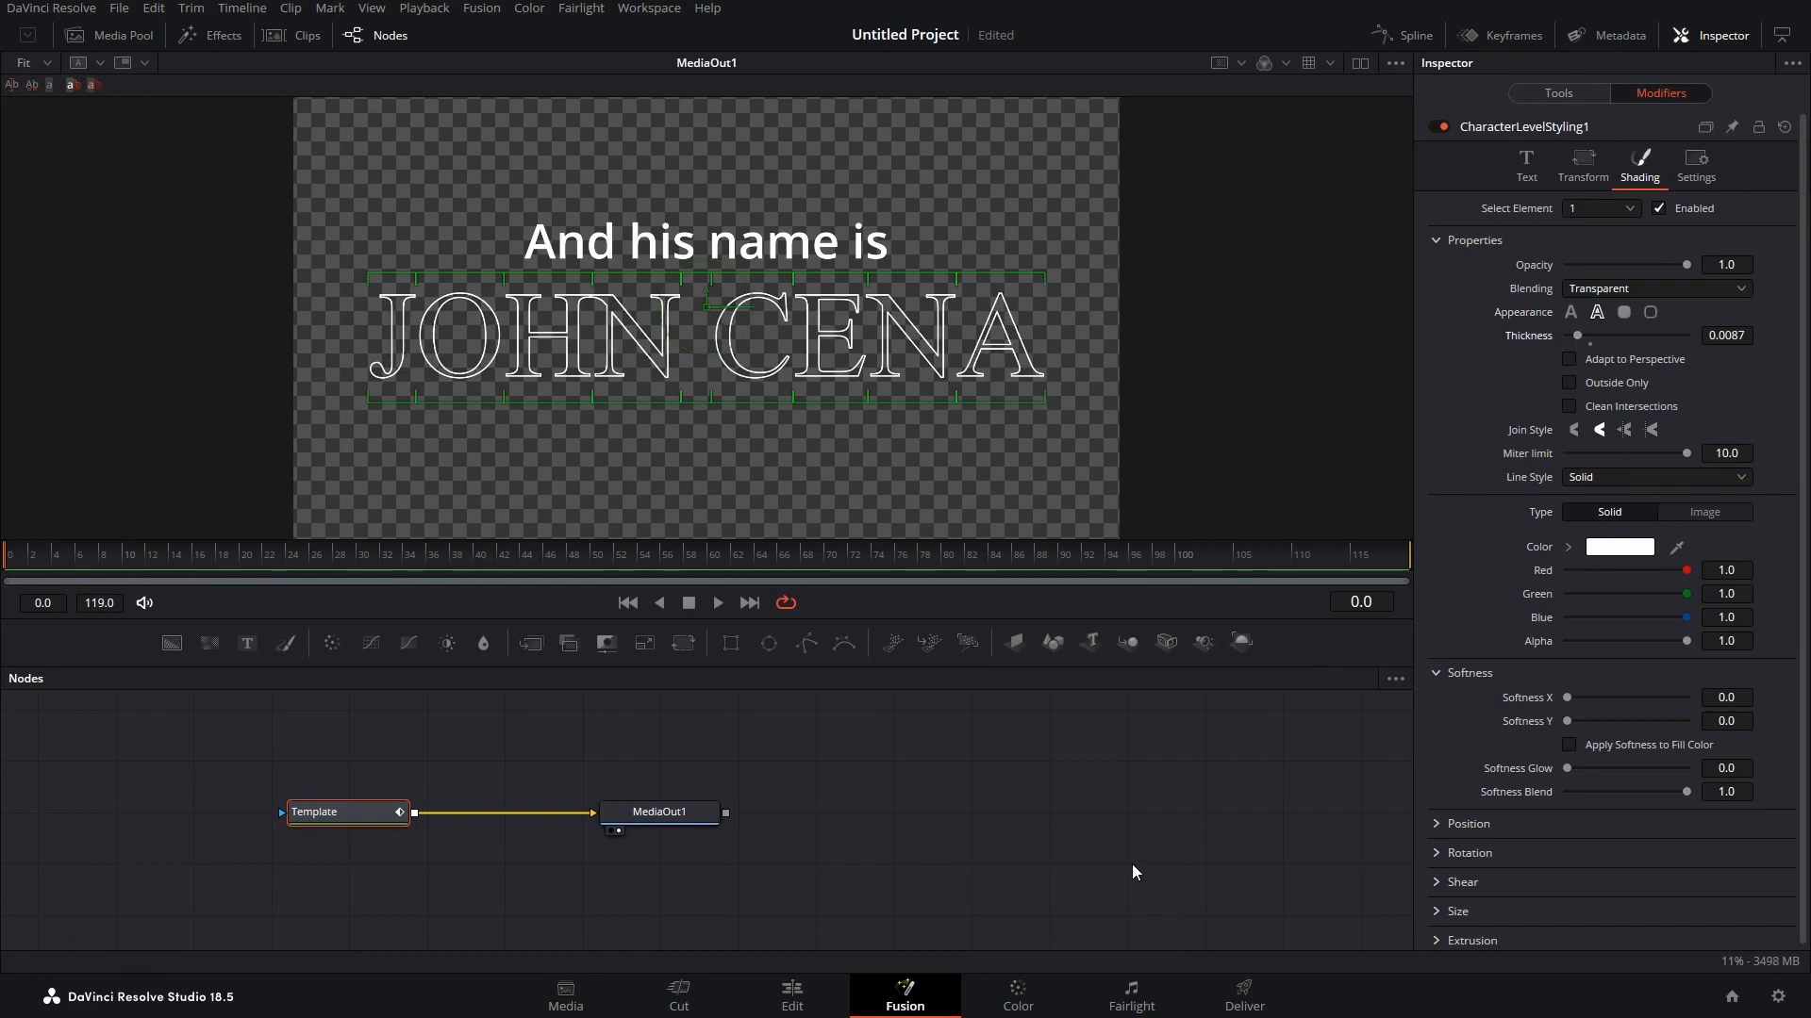
mouse_move(775, 502)
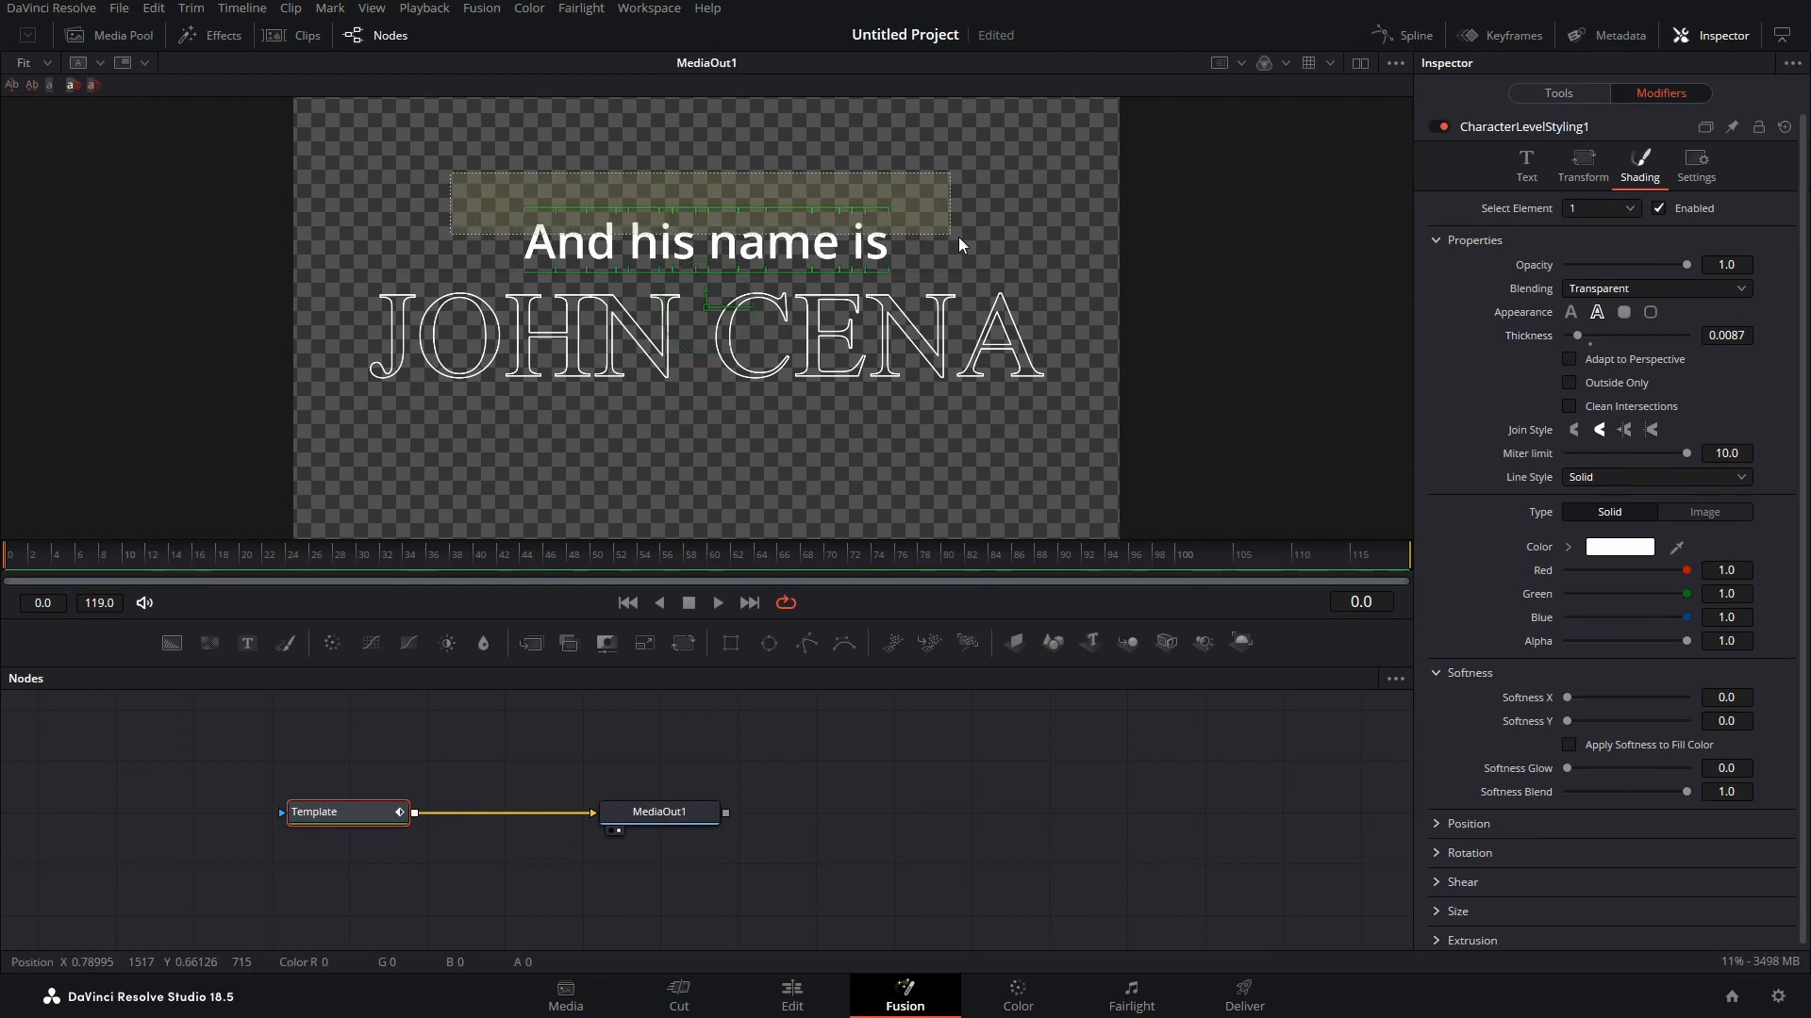
Step: Make 'And his name is' smaller in Light Italic and return to the Edit page
click(1656, 287)
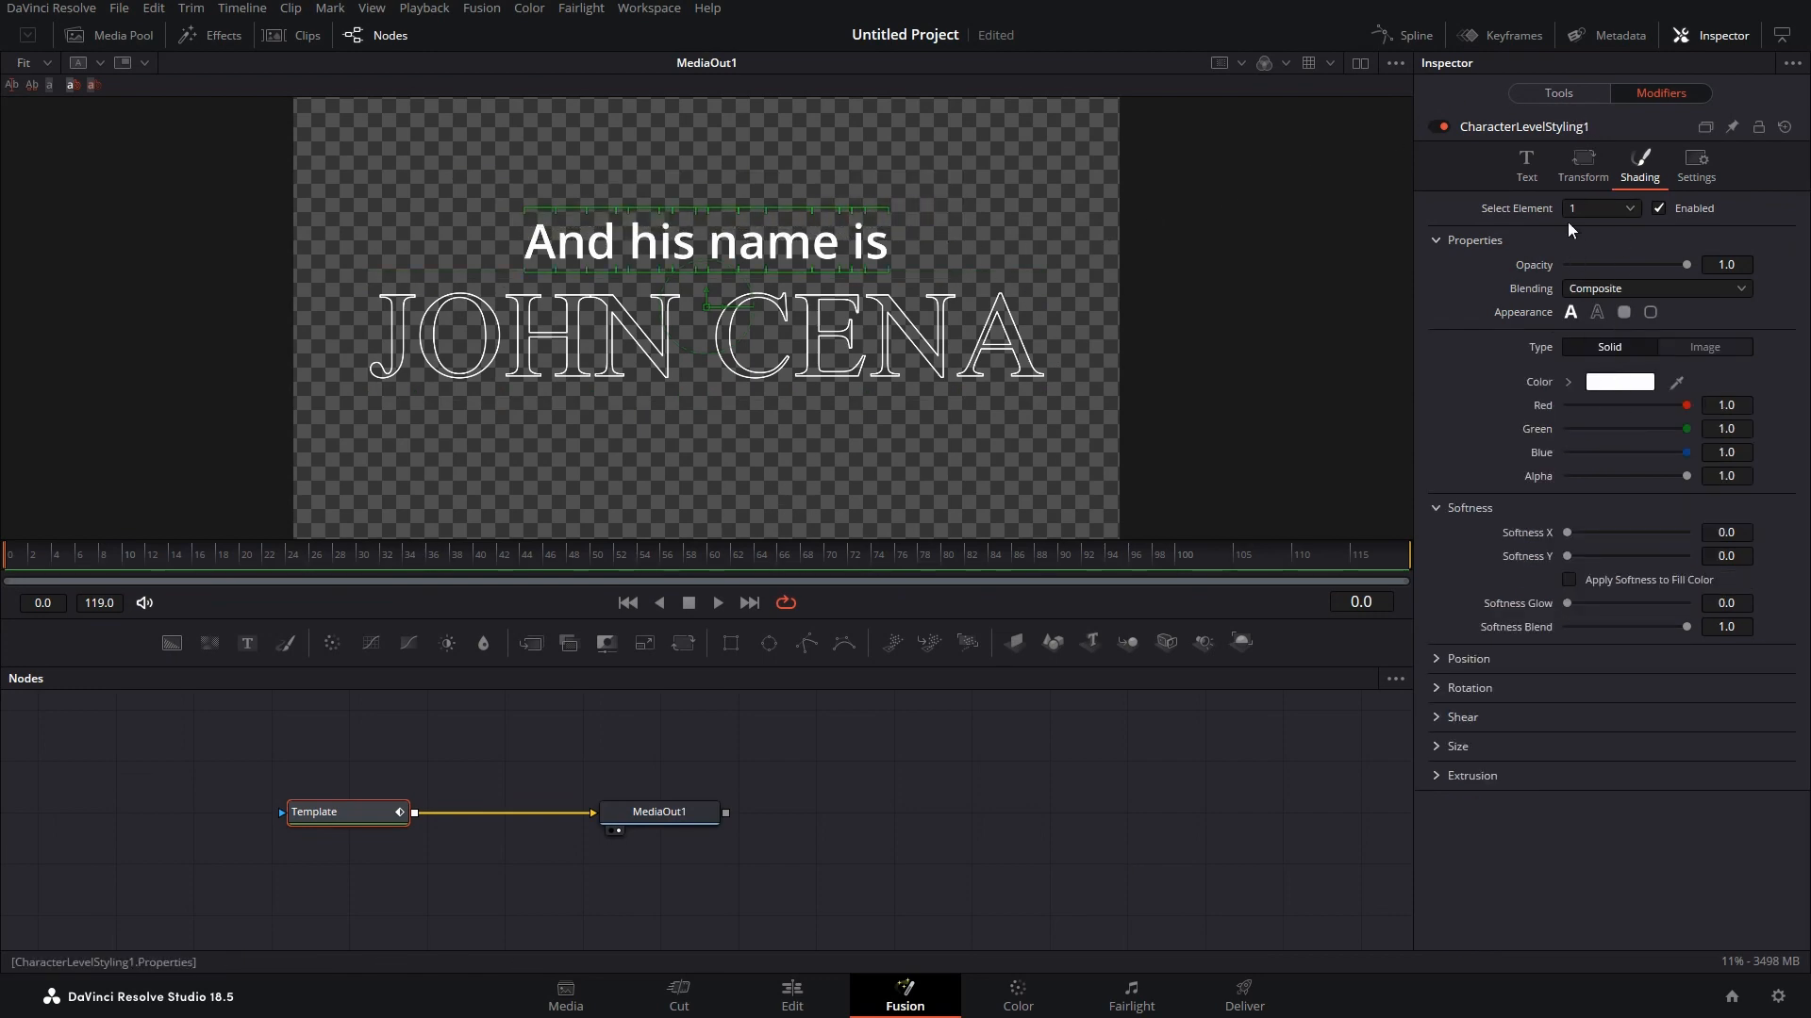
click(1524, 162)
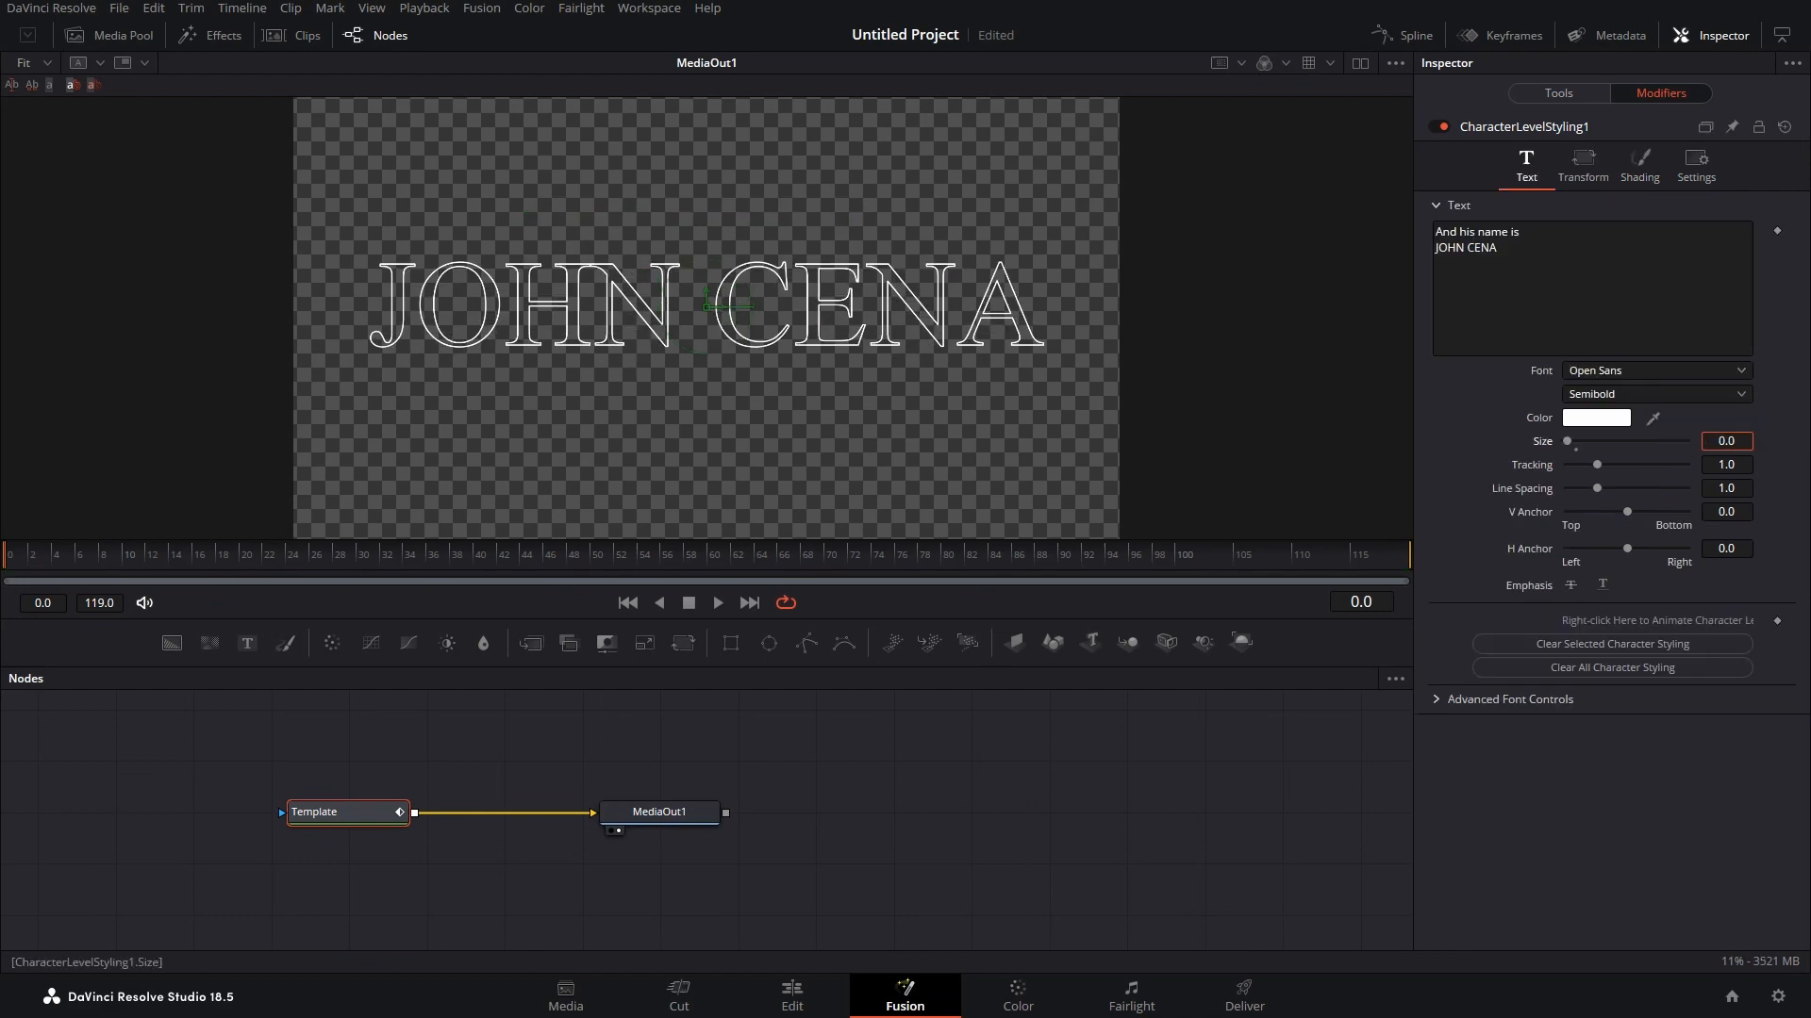
click(1654, 395)
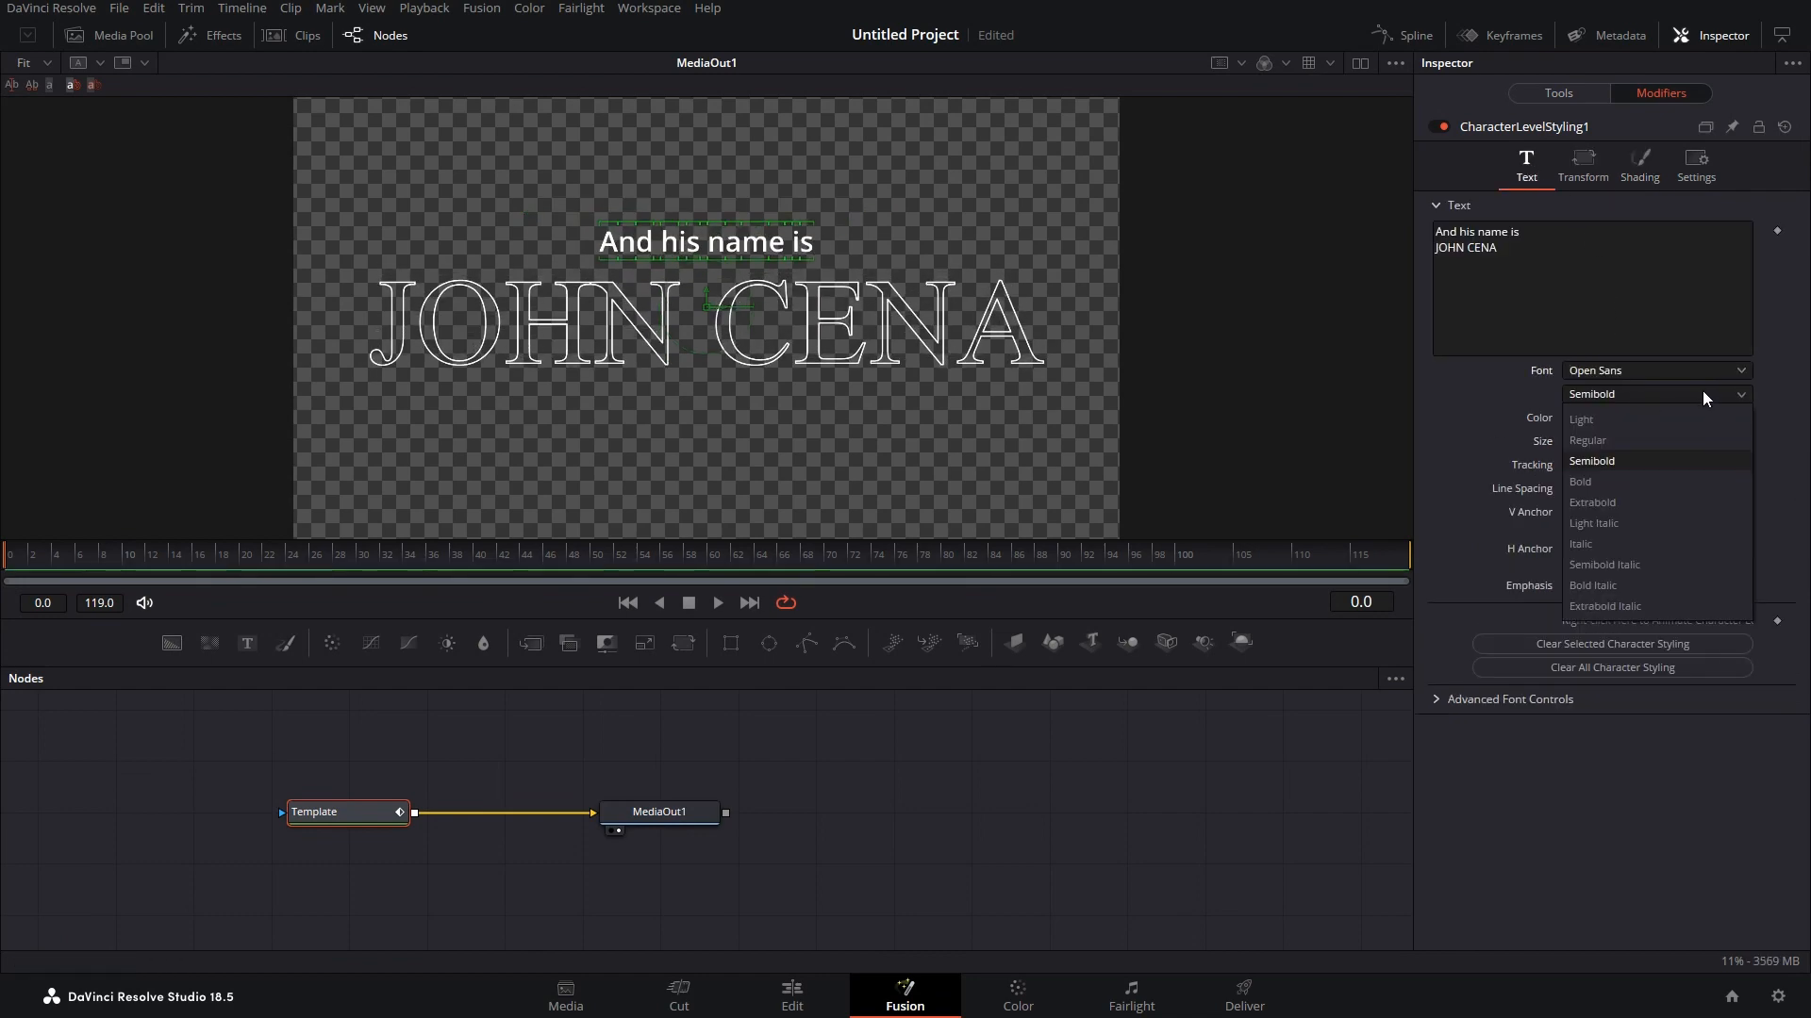
click(1593, 522)
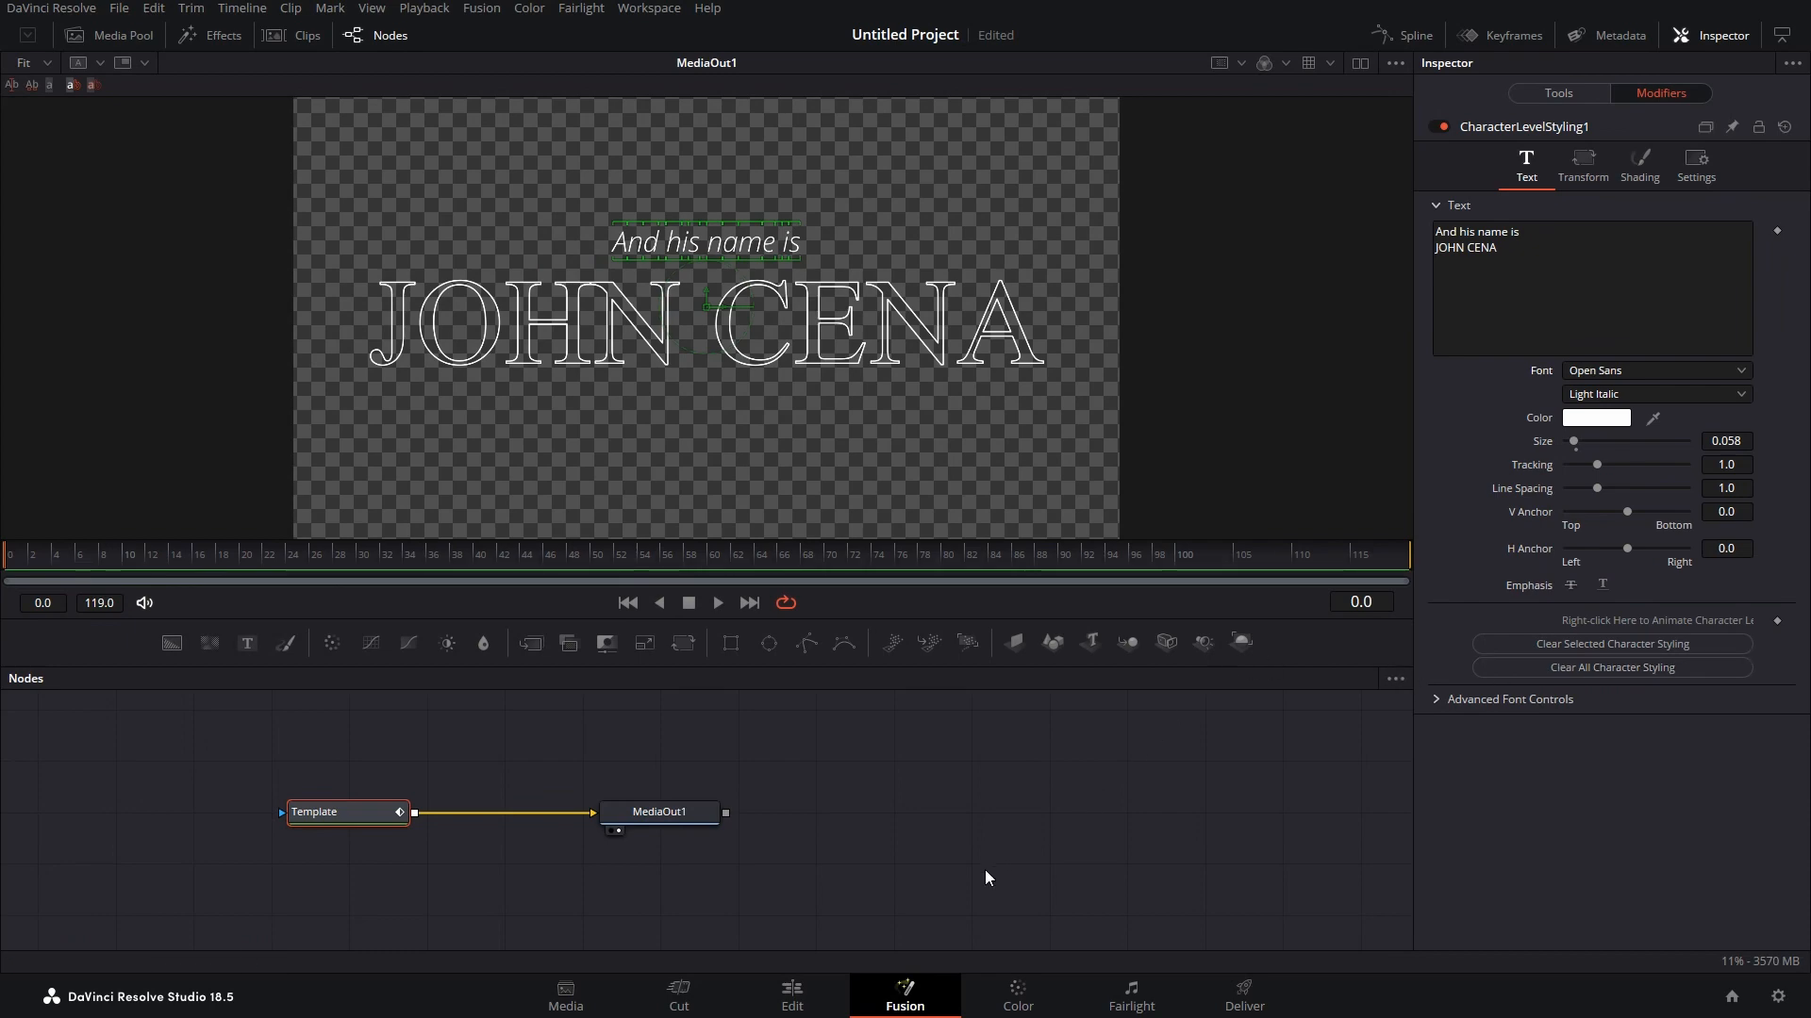
click(790, 996)
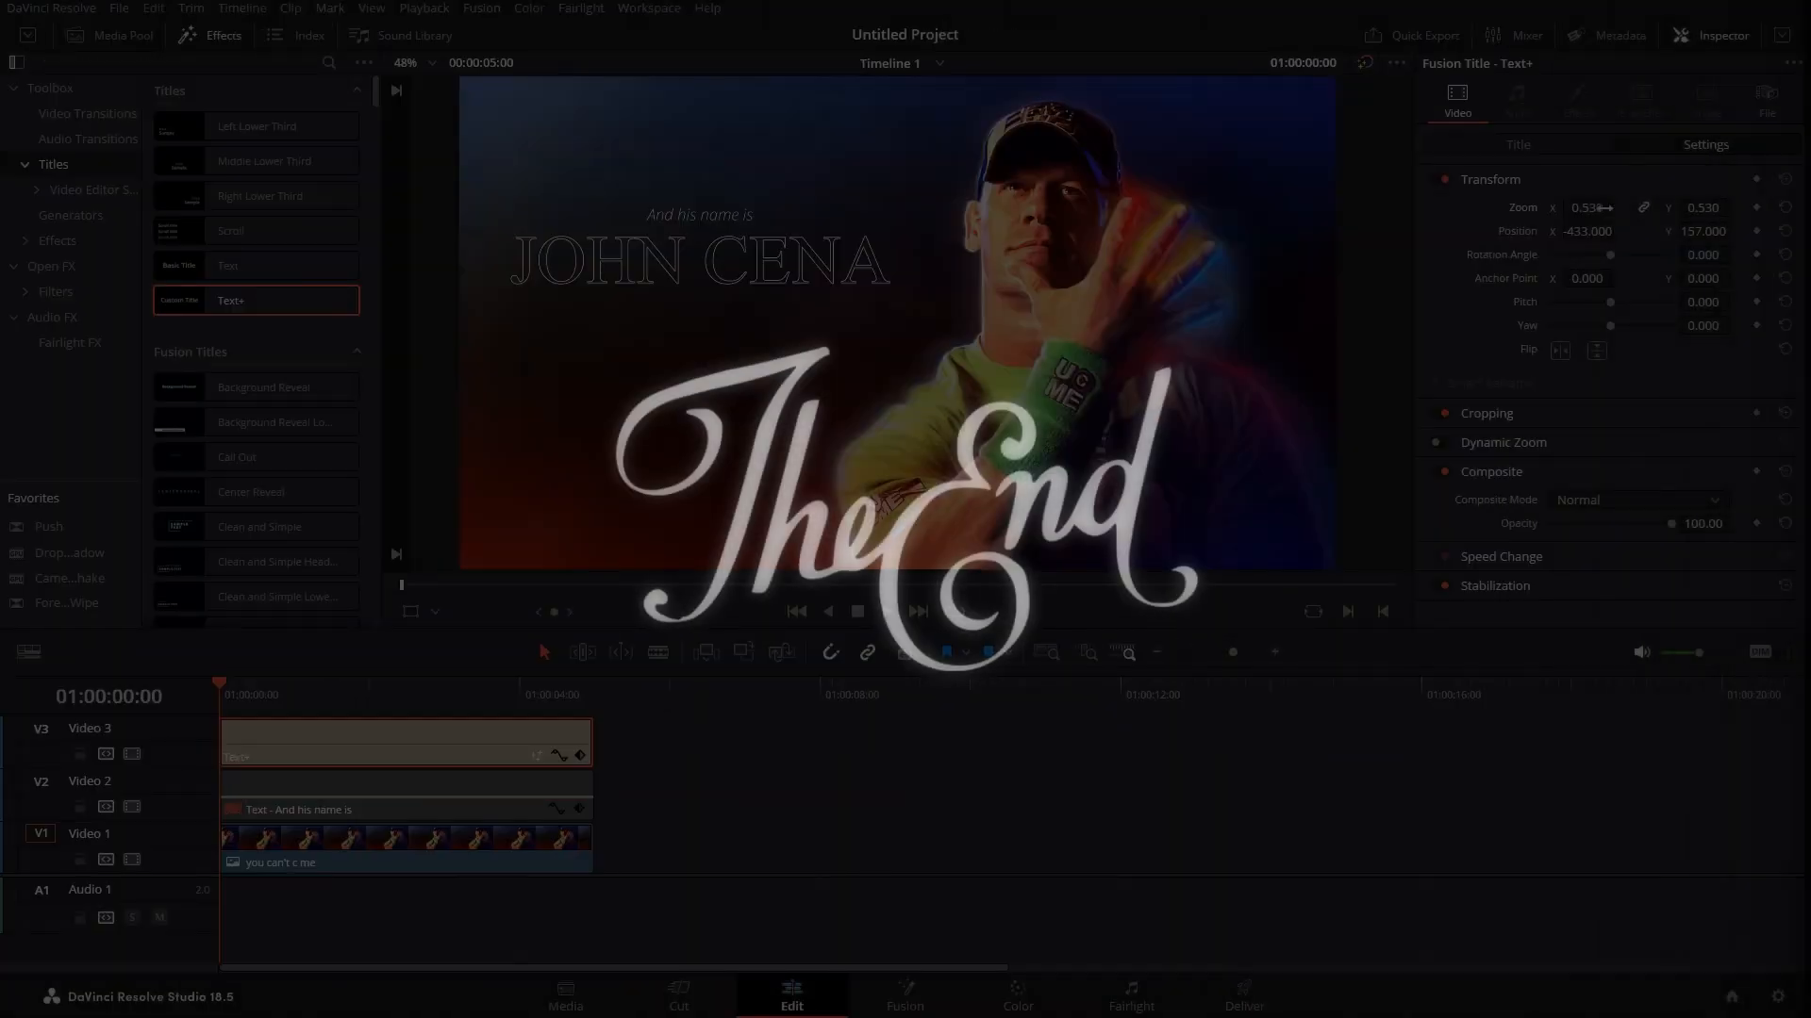